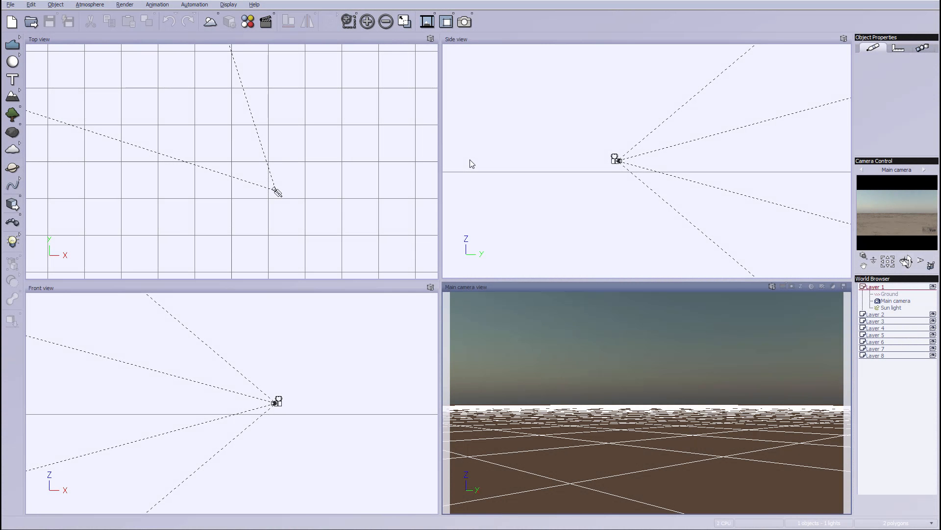
mouse_move(94, 73)
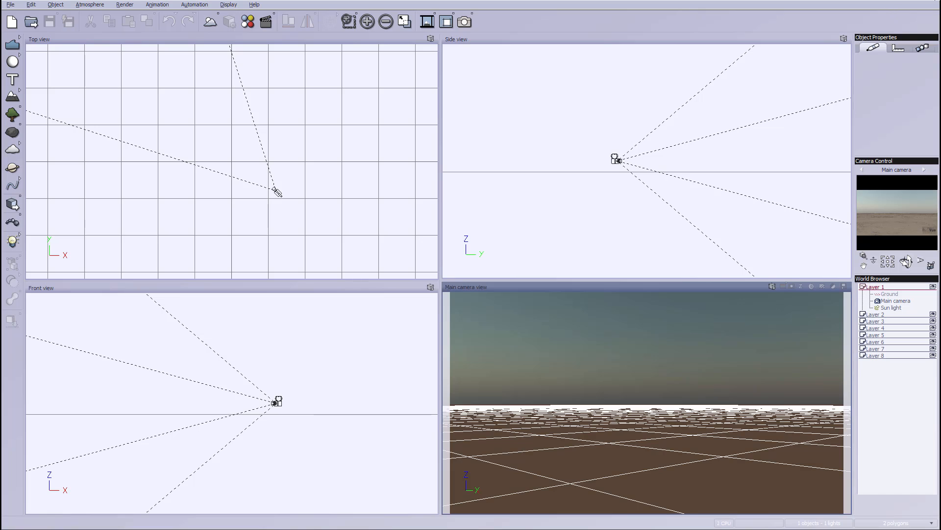
mouse_move(791, 174)
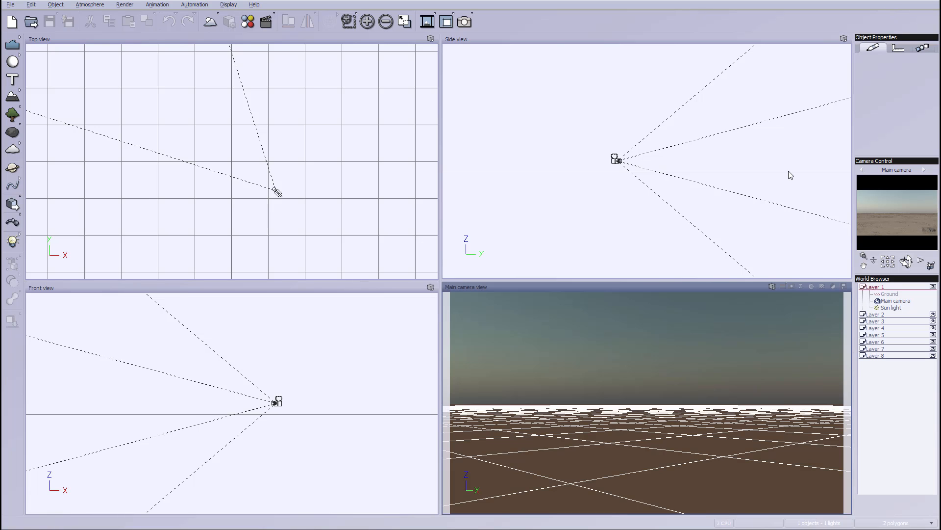
mouse_move(790, 174)
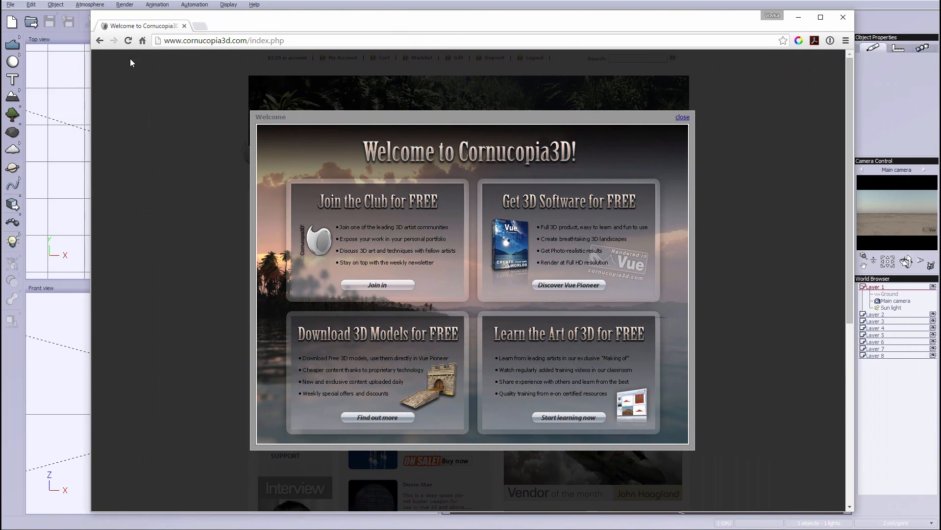
mouse_move(731, 207)
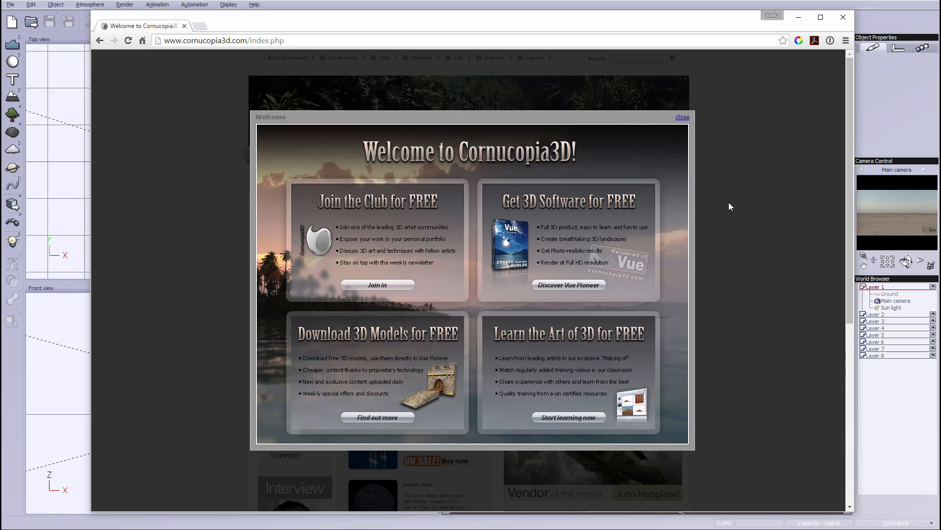
mouse_move(737, 168)
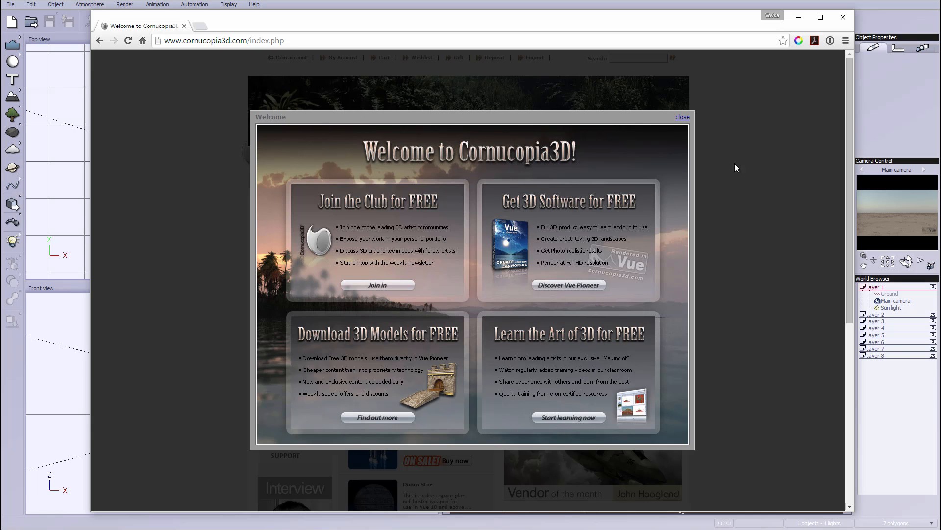
mouse_move(515, 173)
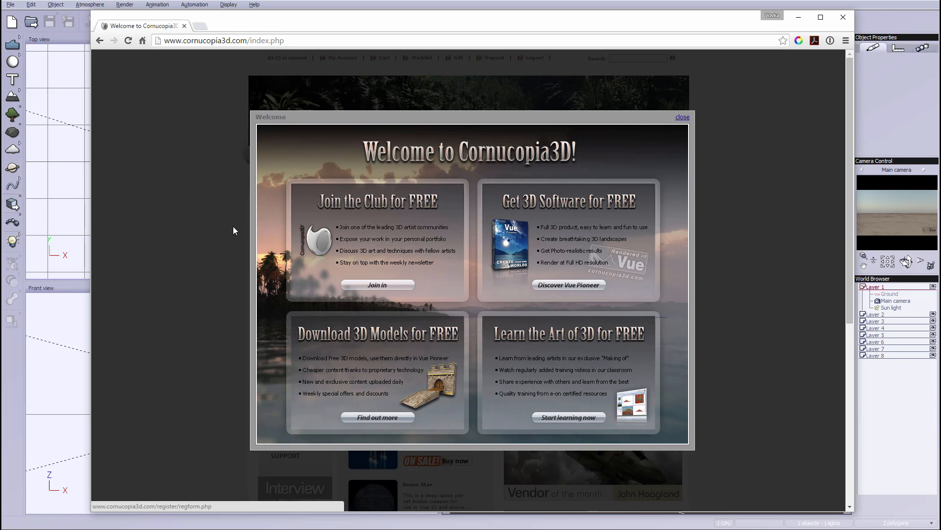
Close the Welcome to Cornucopia3D overlay to reveal the site's home page
click(682, 116)
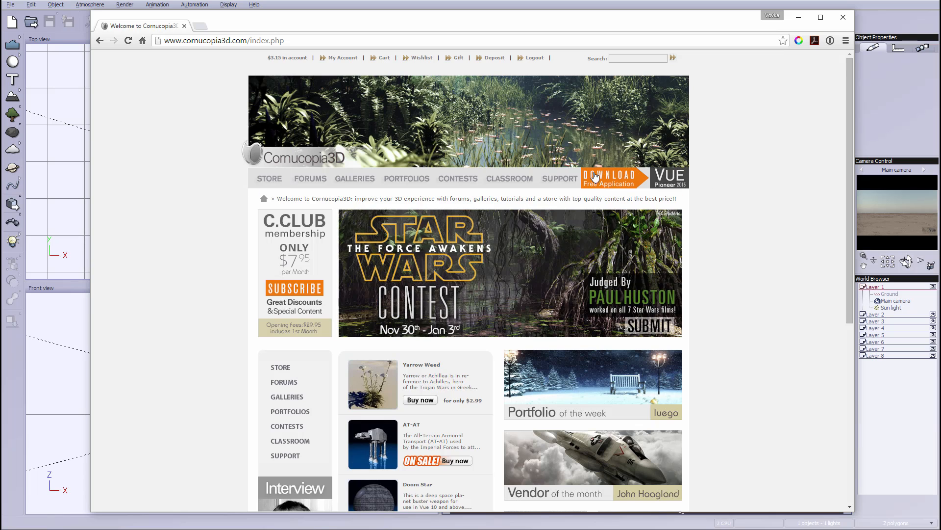
Browse the VUE Pioneer 2015 product page, reading down through its features and free download offer
click(608, 177)
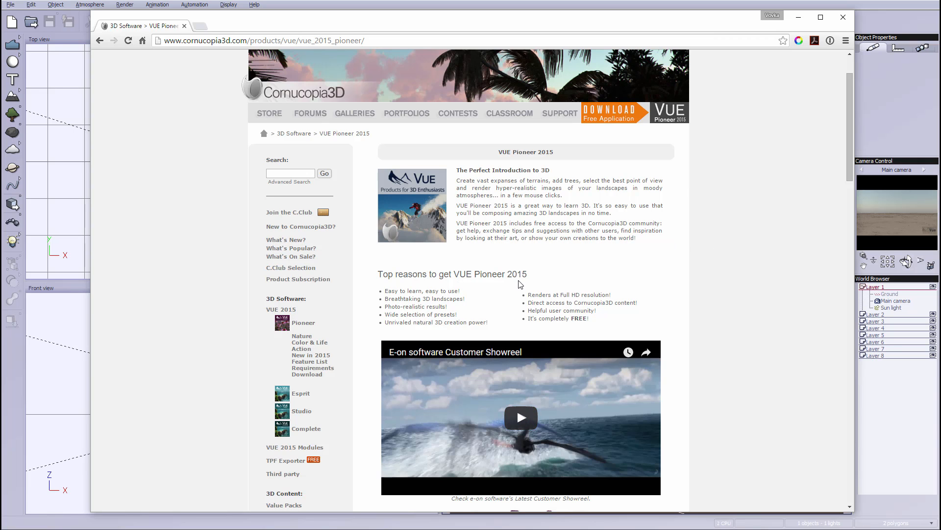
scroll(down, 3)
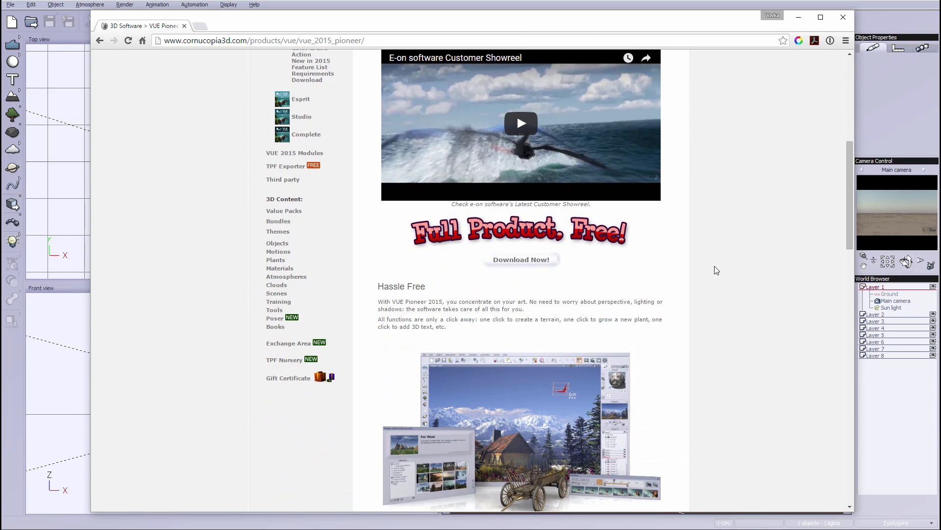
scroll(up, 3)
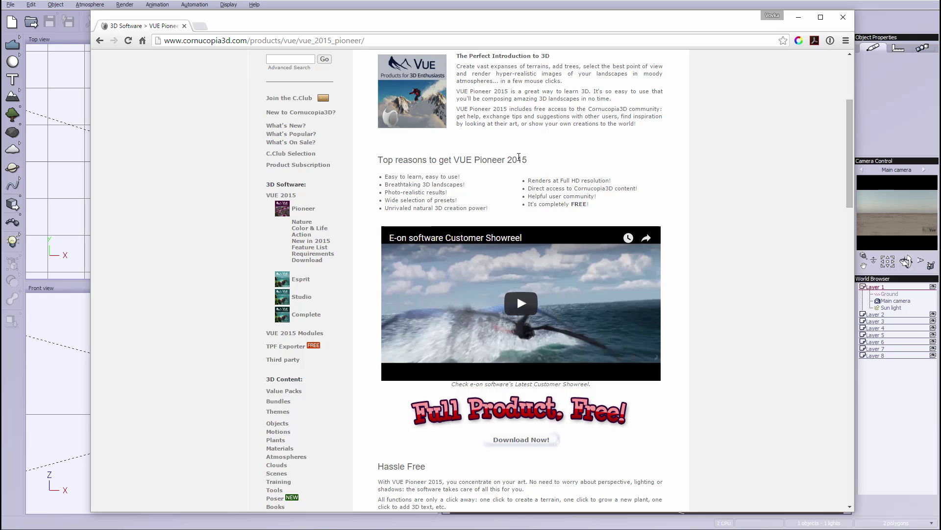
mouse_move(644, 149)
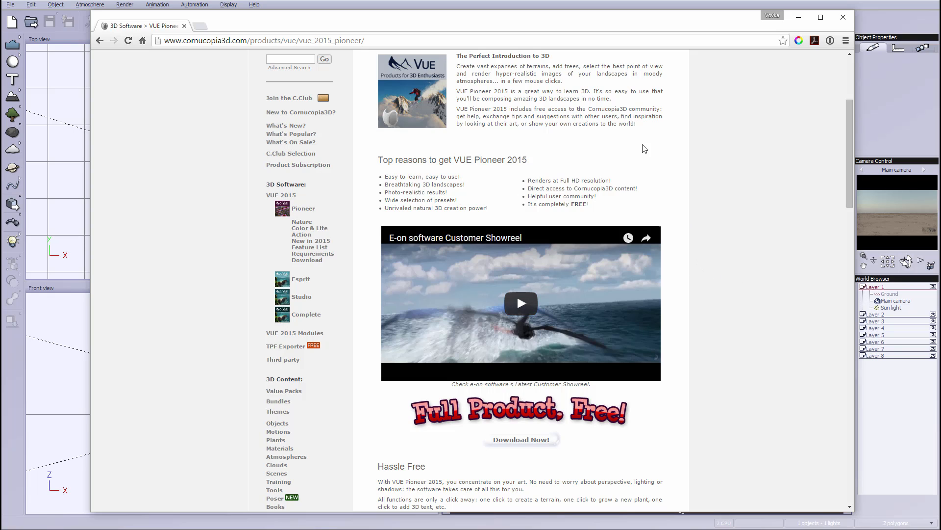
scroll(down, 3)
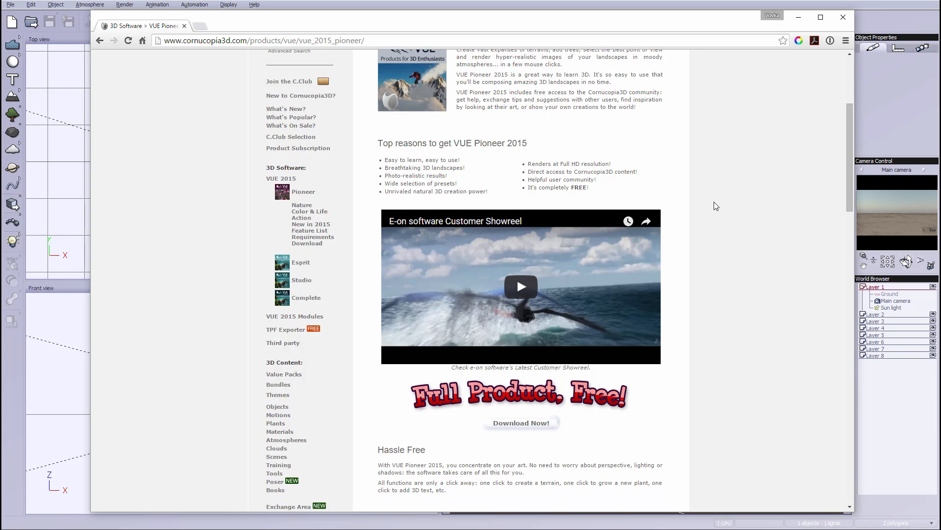
scroll(down, 3)
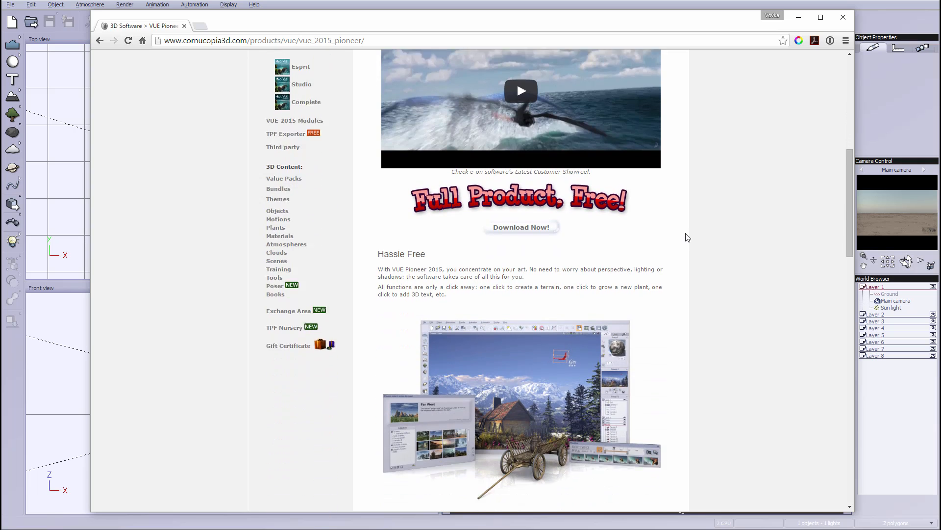
scroll(down, 3)
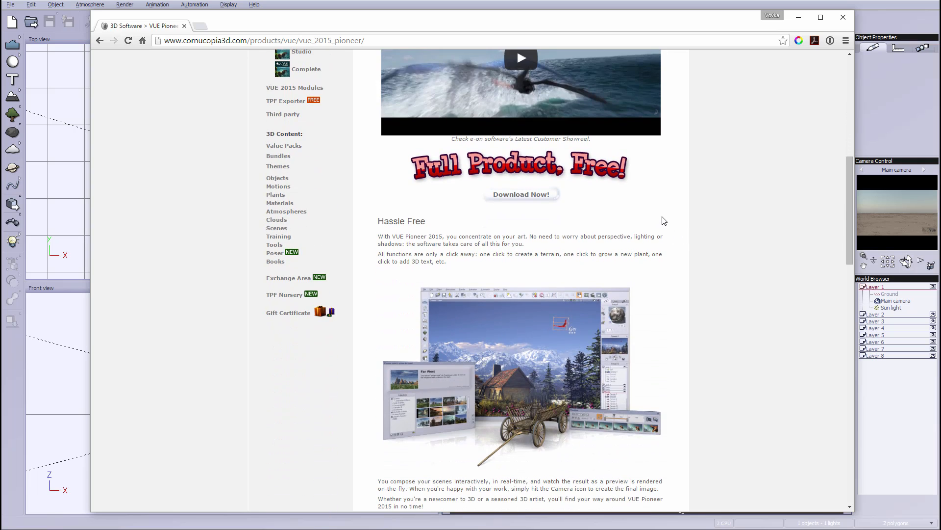
mouse_move(266, 176)
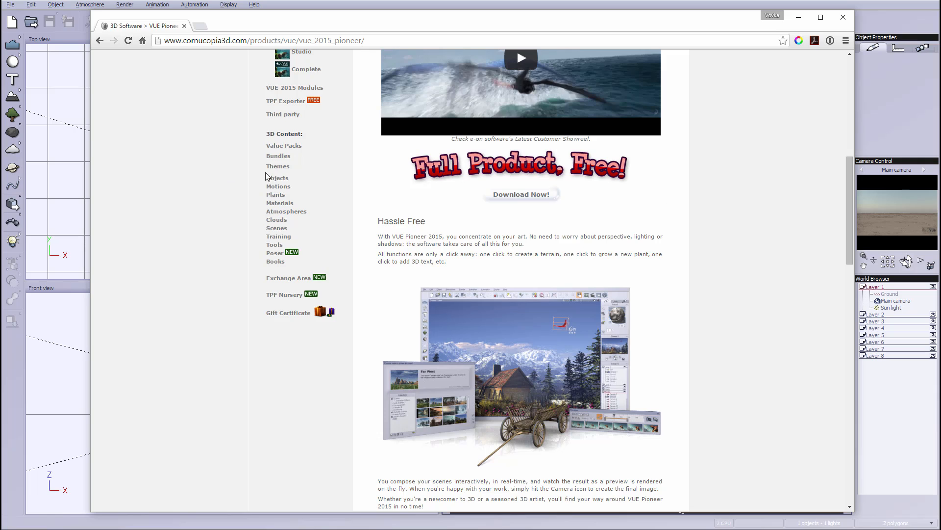
scroll(down, 3)
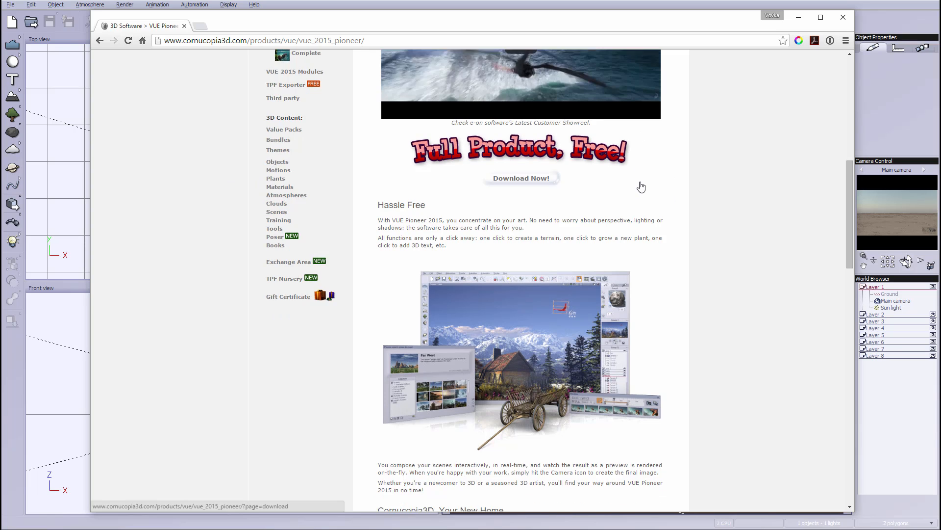
scroll(down, 3)
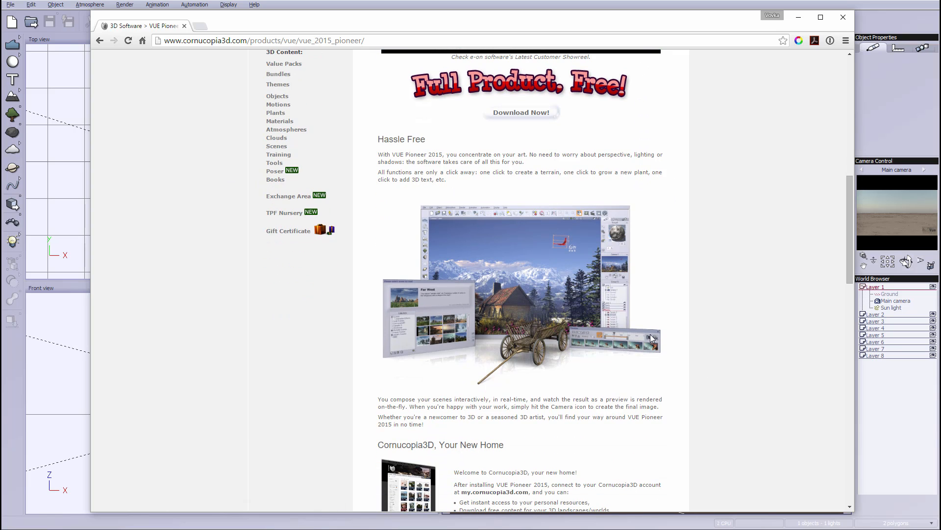
scroll(down, 3)
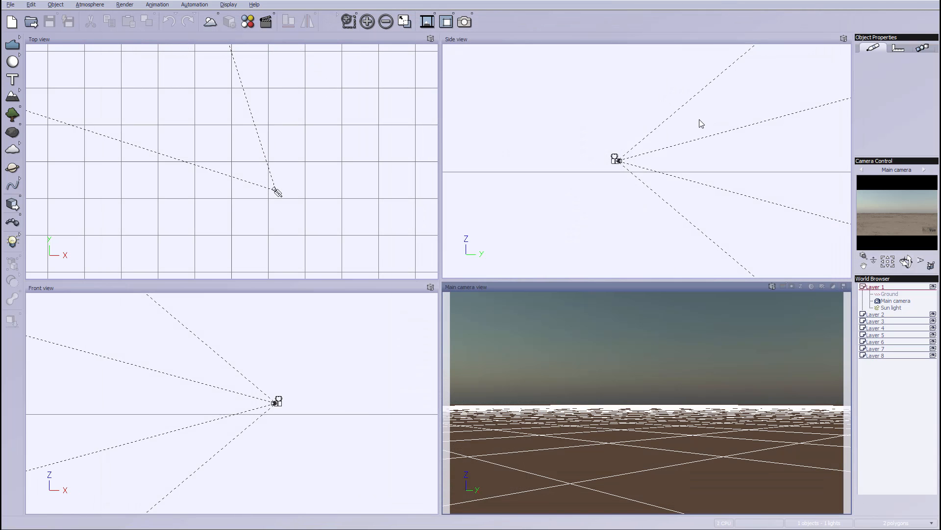
mouse_move(508, 147)
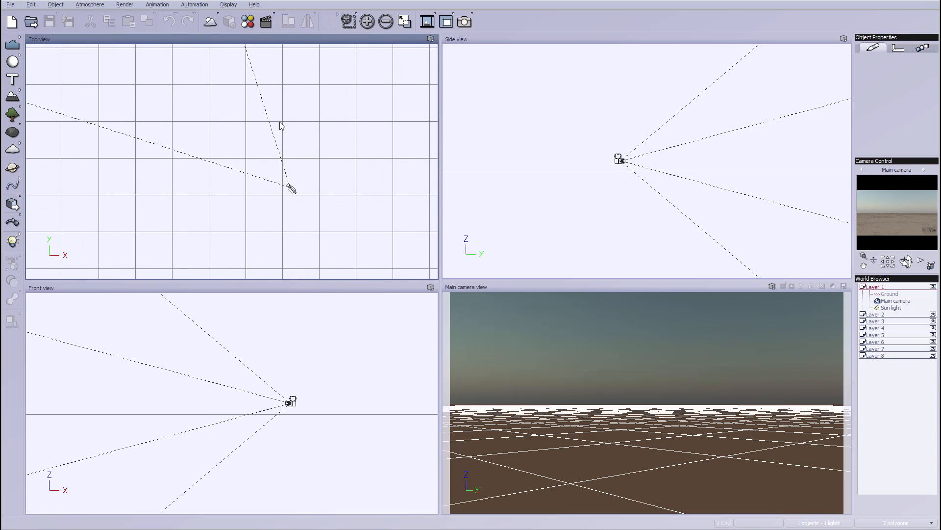
mouse_move(756, 124)
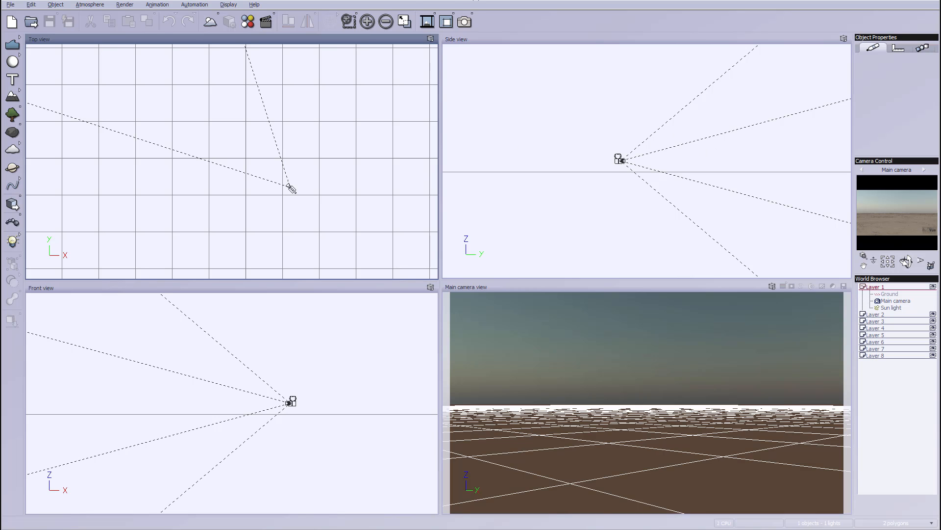
mouse_move(544, 368)
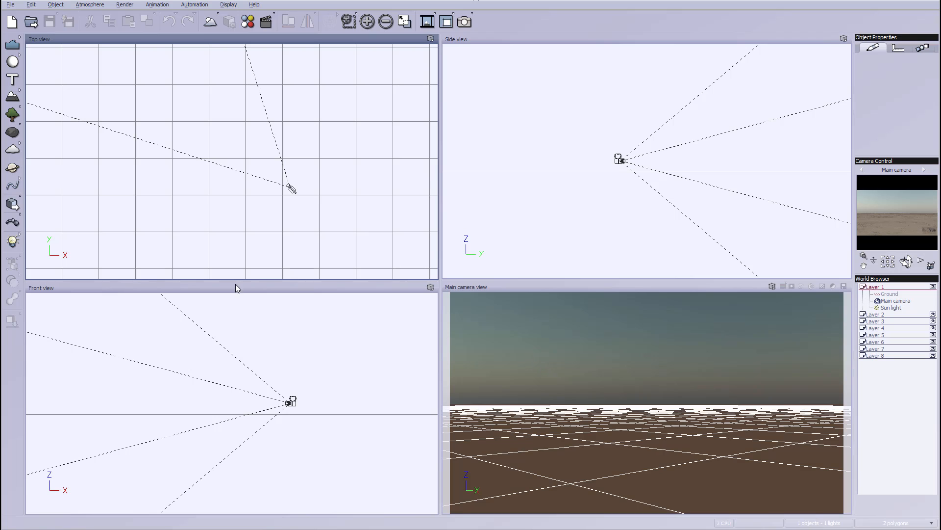
mouse_move(424, 150)
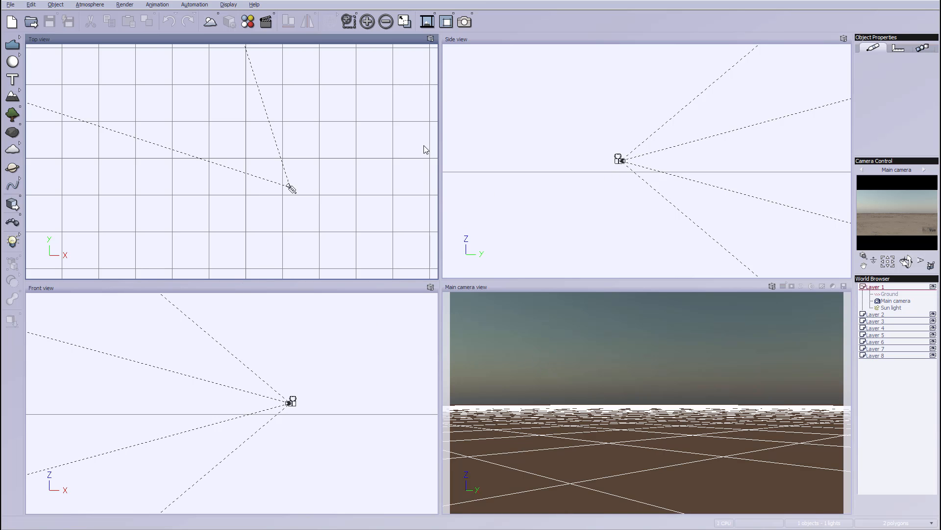
Show the File menu commands over the empty default scene
click(10, 4)
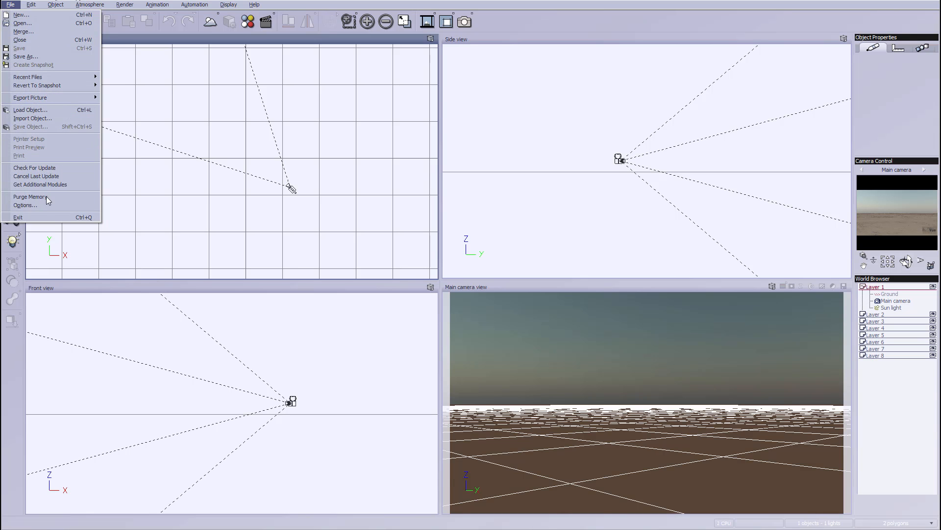
Bring up the Options dialog on General Preferences via File > Options
click(25, 205)
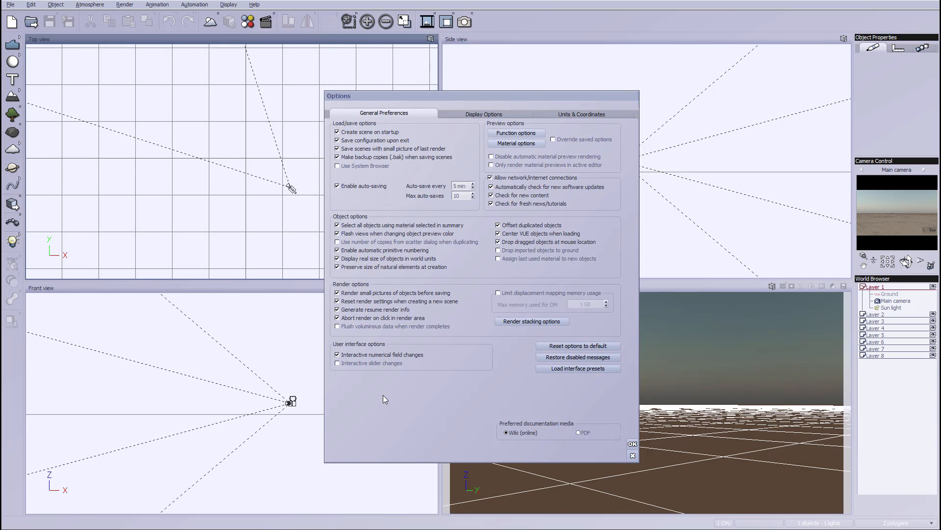
mouse_move(507, 400)
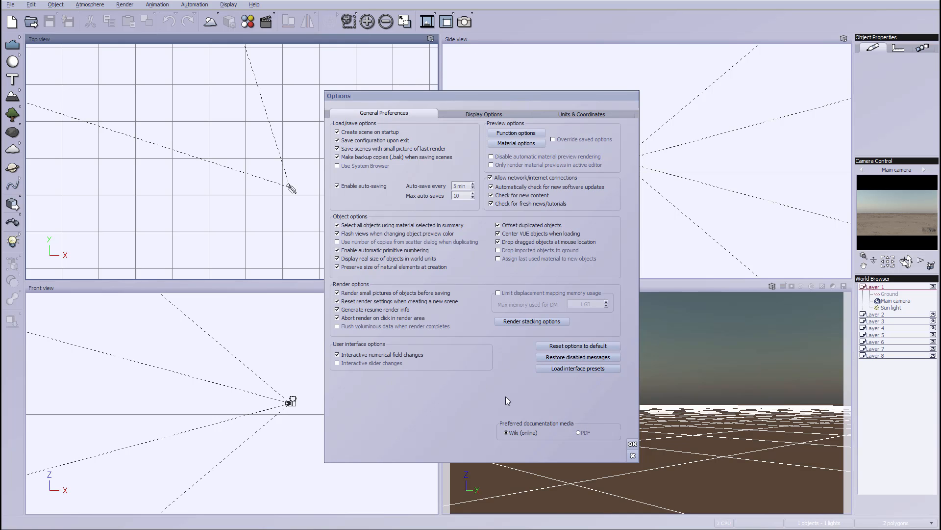
mouse_move(612, 367)
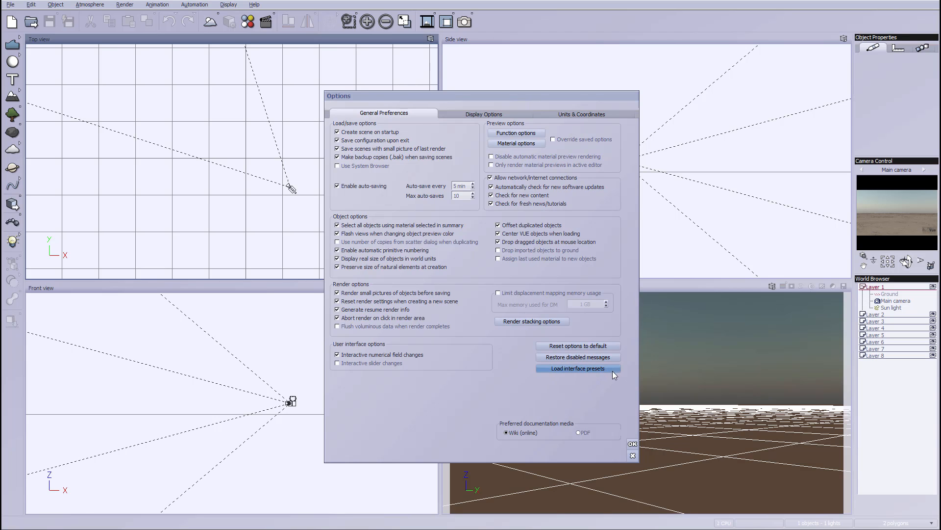
click(577, 368)
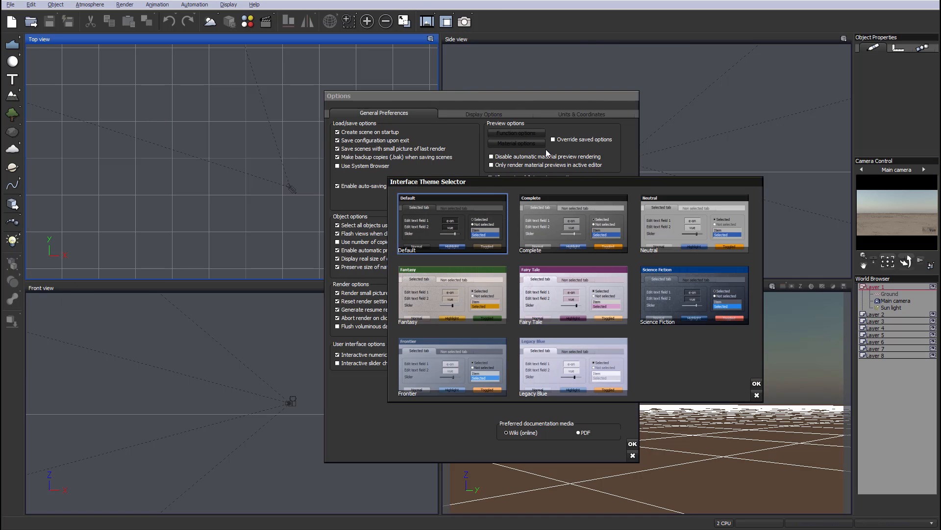
mouse_move(151, 99)
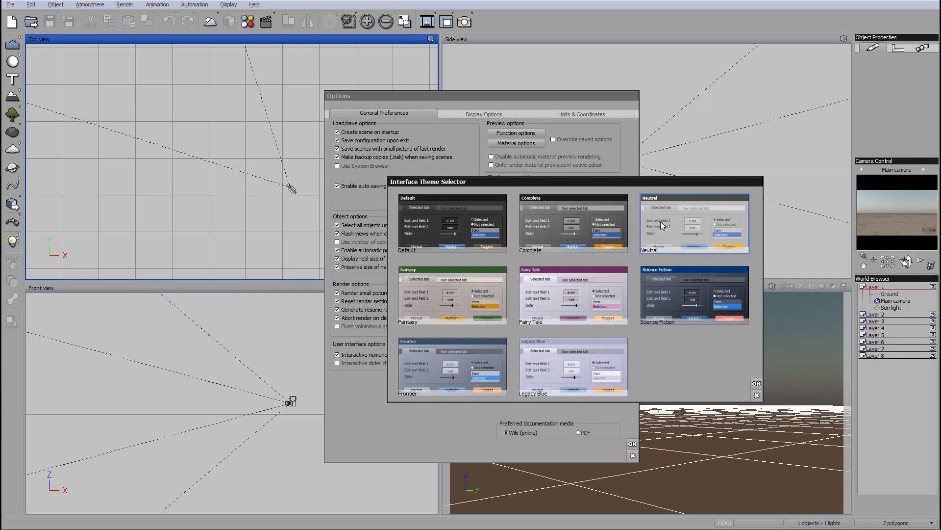
click(451, 223)
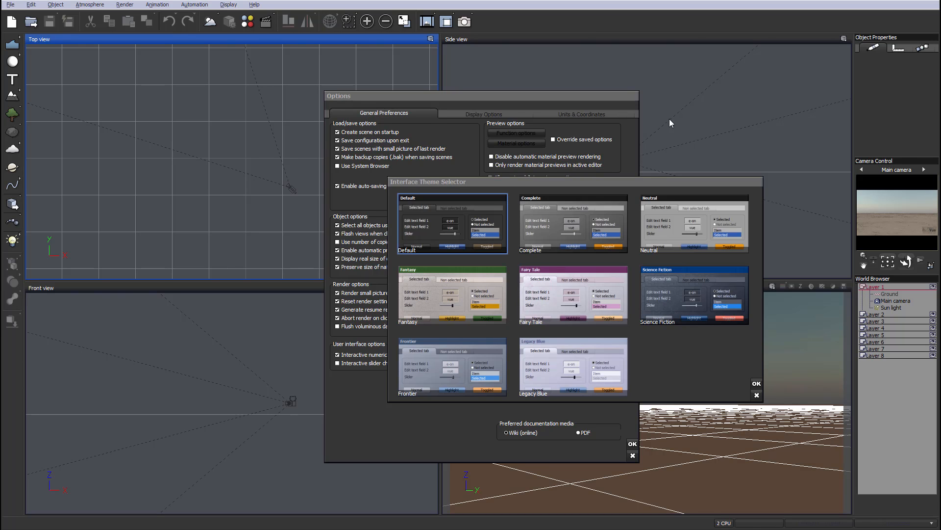
mouse_move(381, 100)
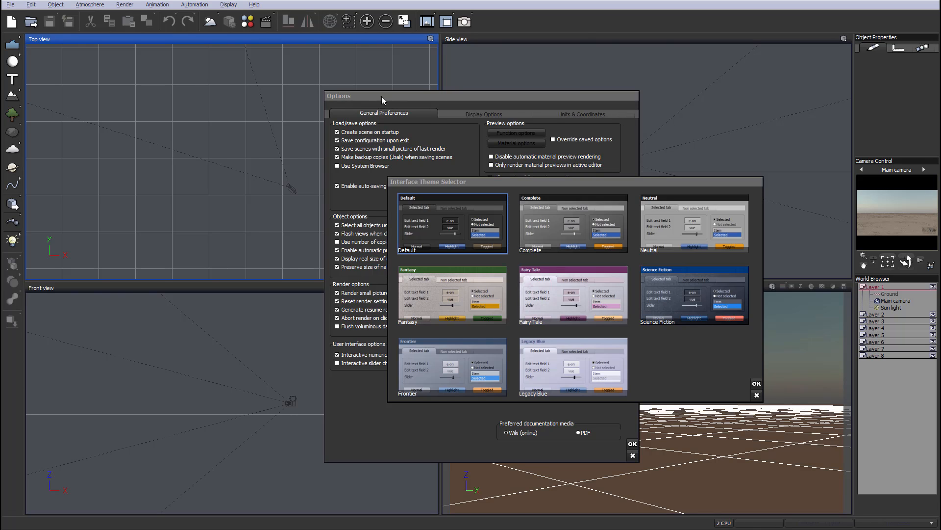
mouse_move(755, 390)
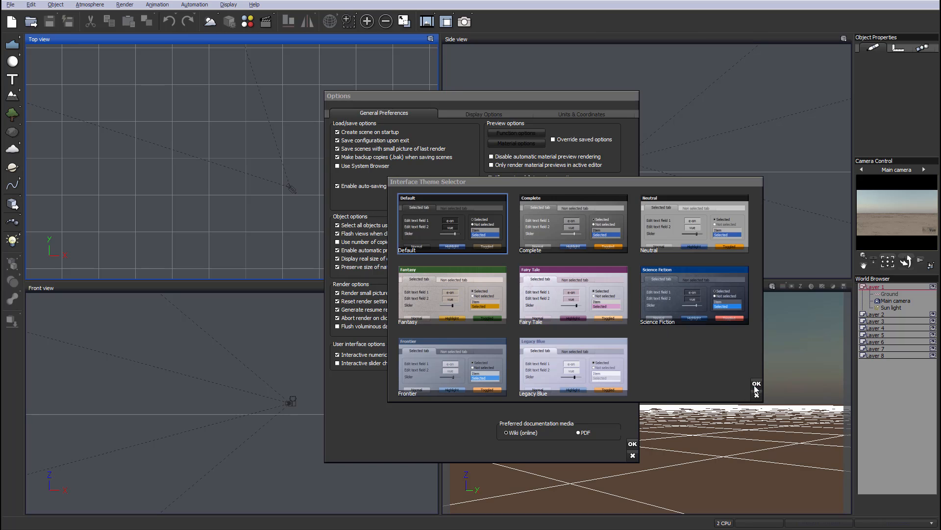
Accept the Default theme, review Display Options and Units & Coordinates, then close Options
click(756, 384)
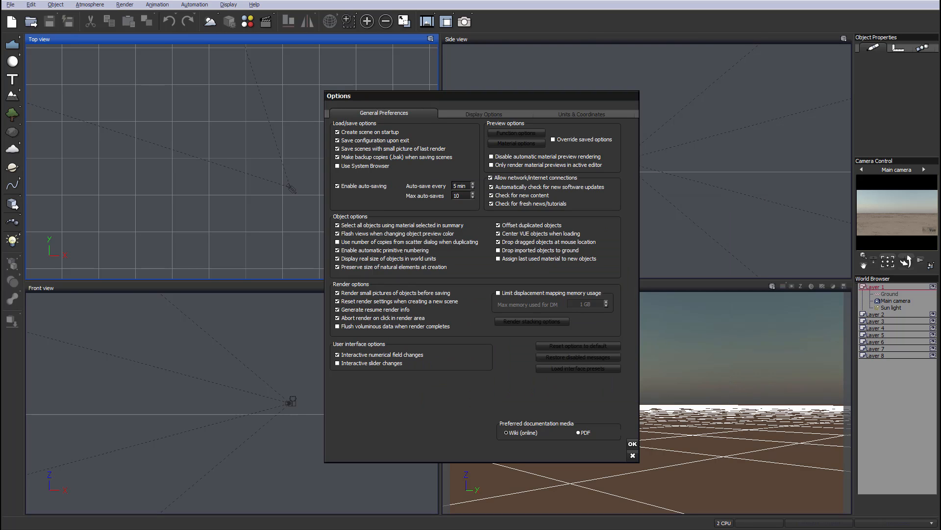
mouse_move(278, 261)
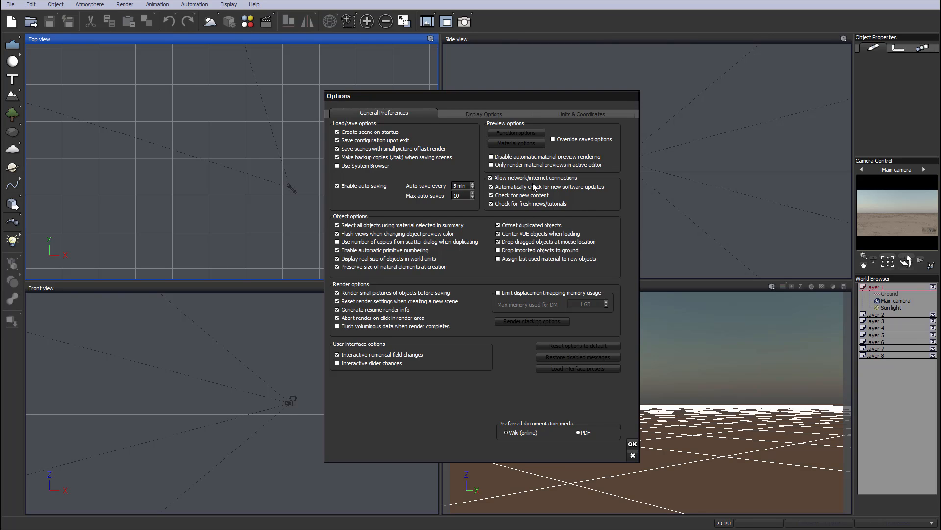
mouse_move(301, 321)
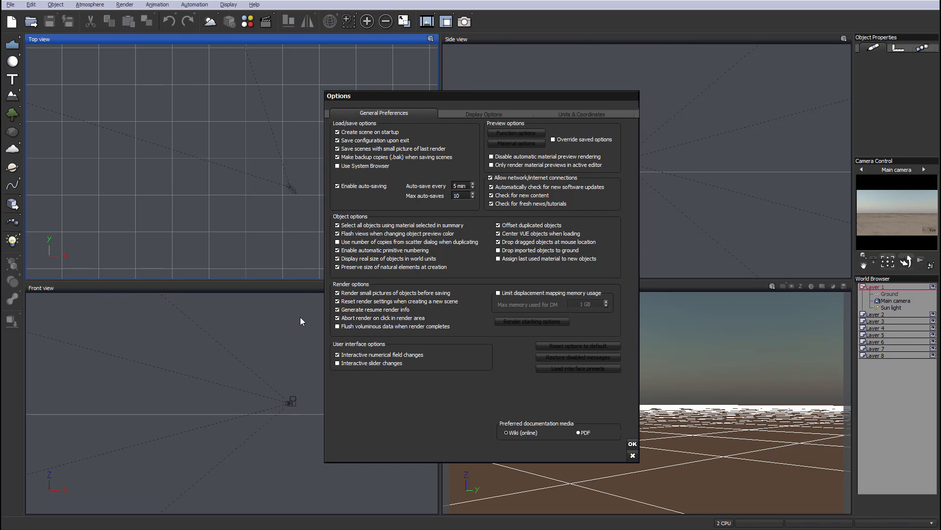
mouse_move(517, 200)
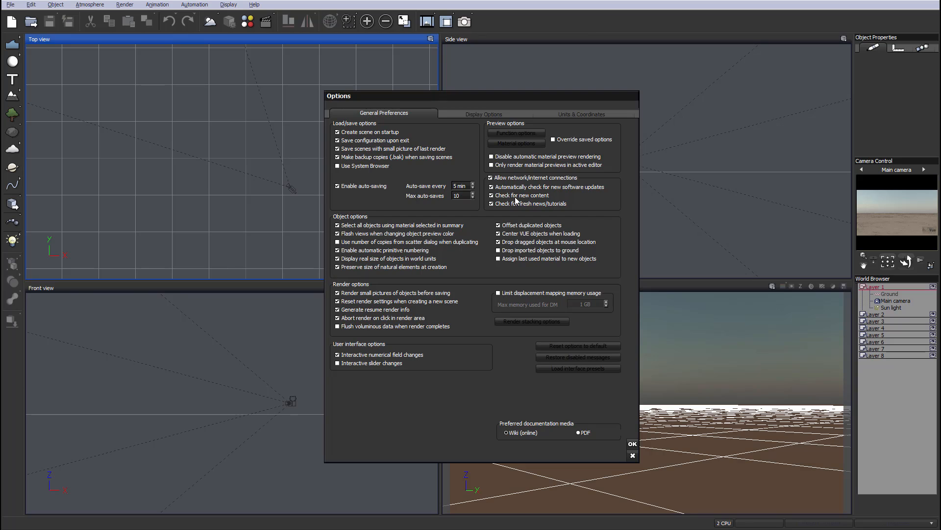
mouse_move(611, 211)
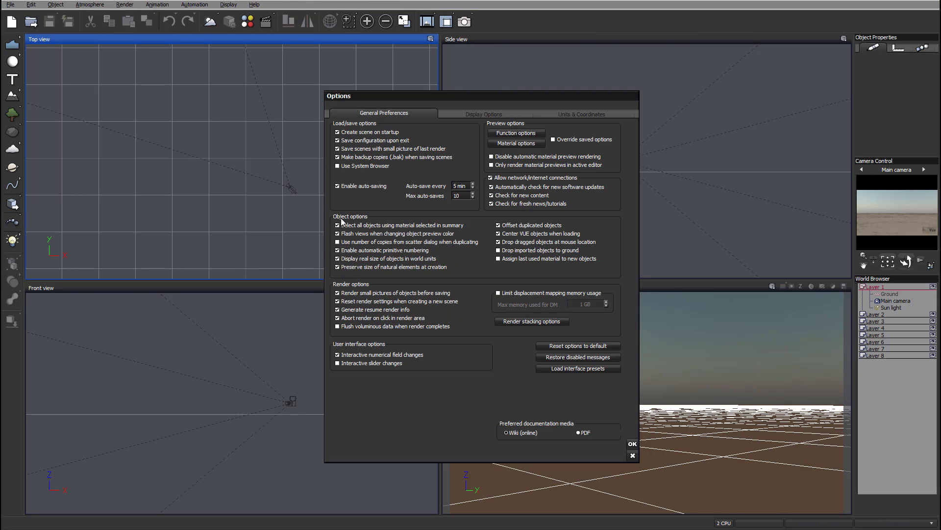
click(483, 114)
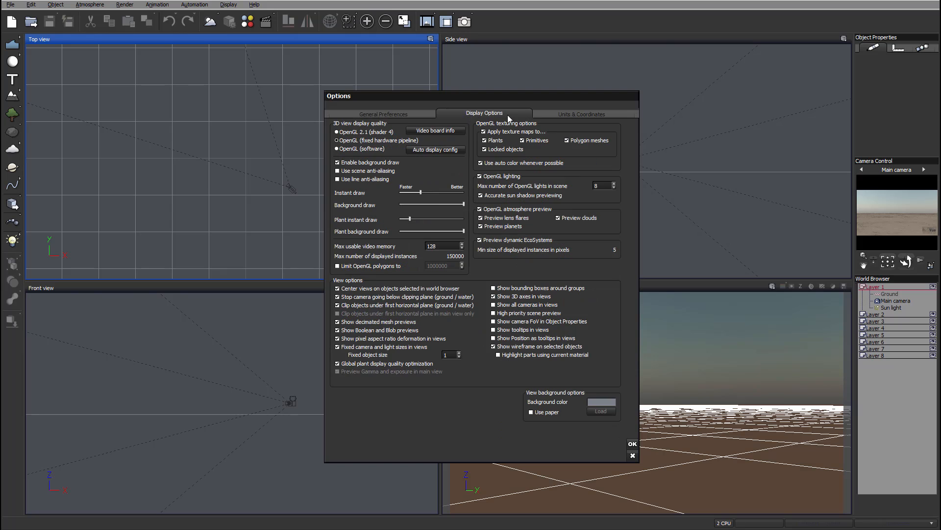
click(581, 114)
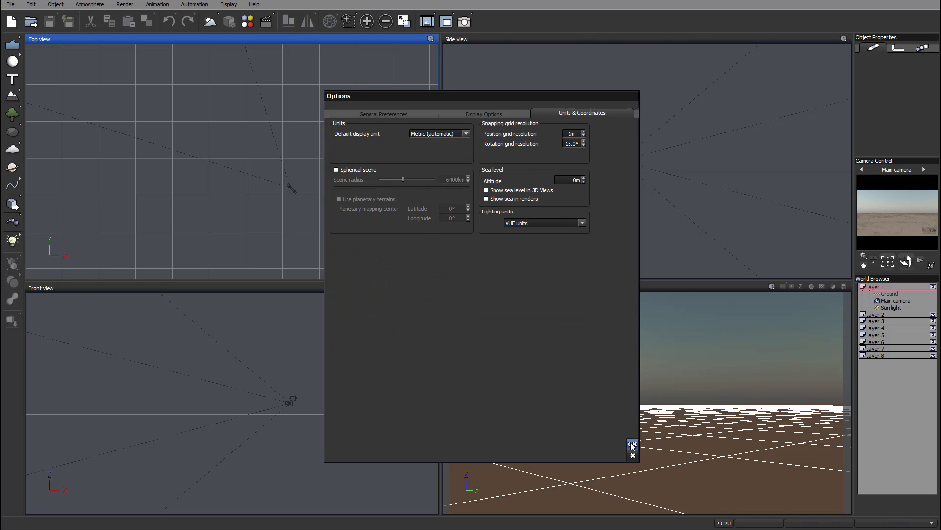
click(631, 444)
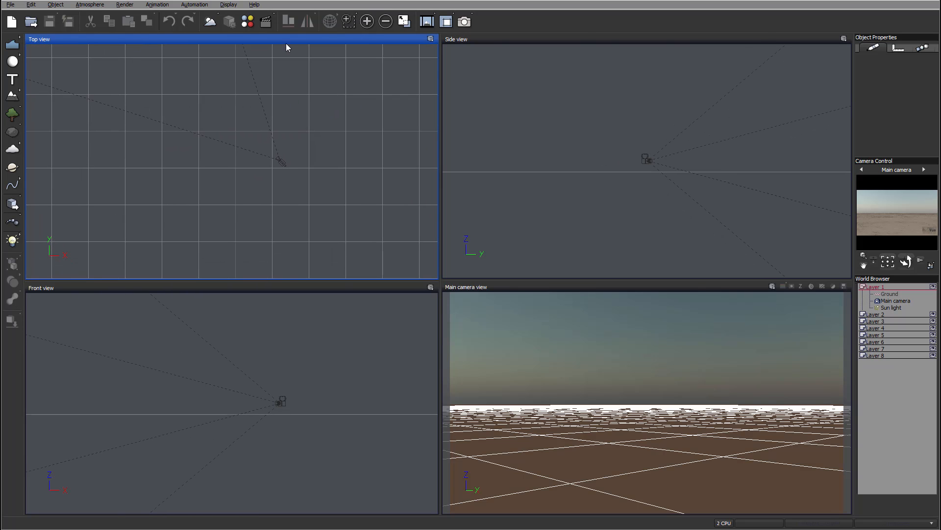
mouse_move(282, 226)
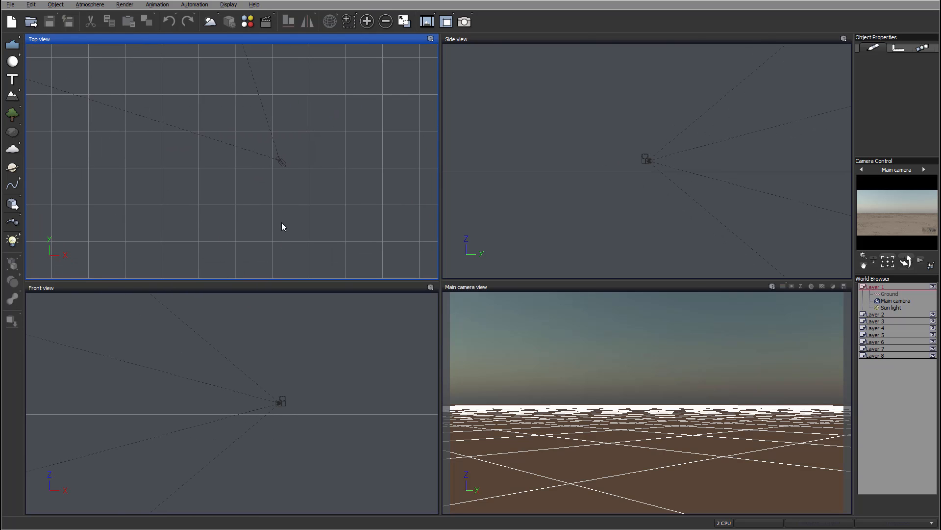
mouse_move(649, 206)
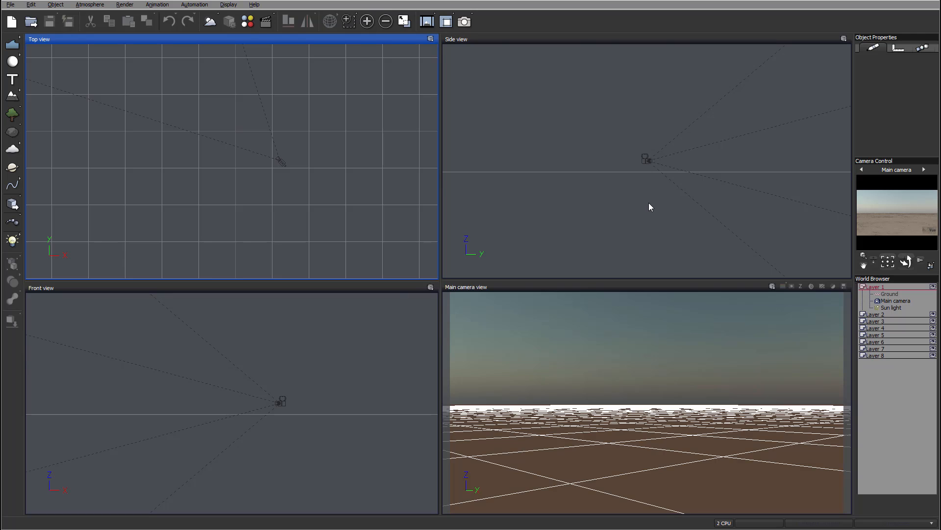
mouse_move(646, 325)
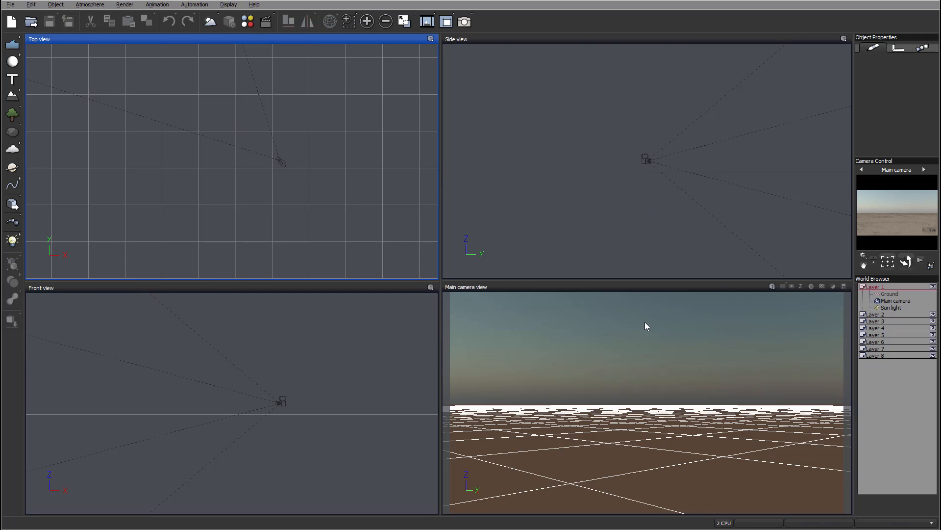
mouse_move(851, 352)
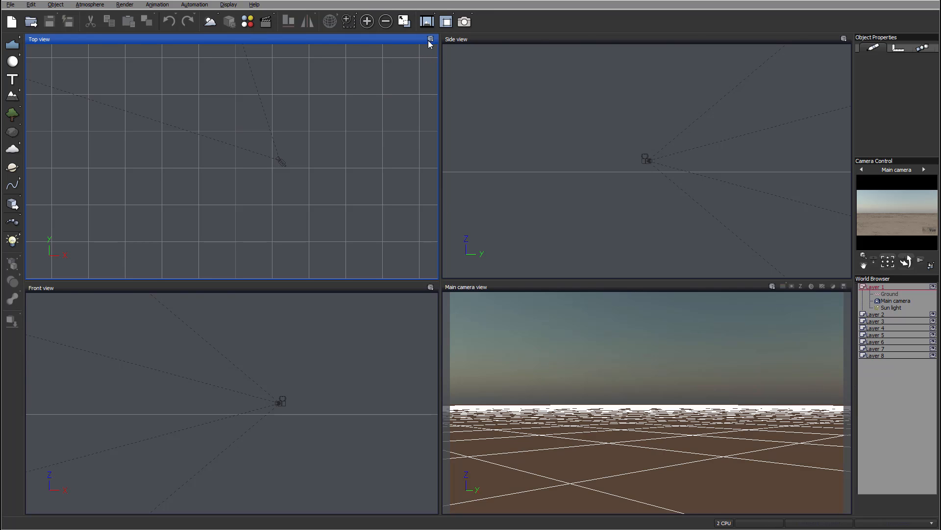
Show the Top view's display options menu with Smooth Shaded and Light From Scene active
click(429, 39)
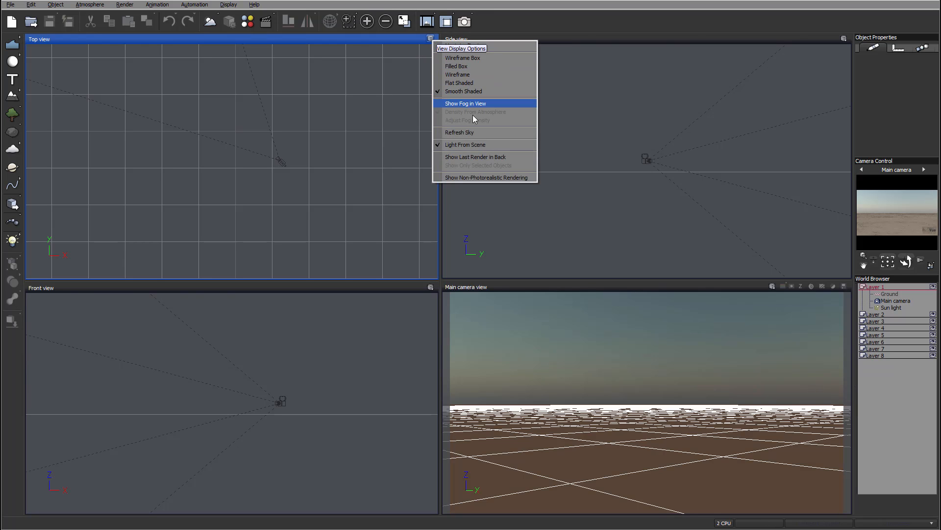
mouse_move(395, 61)
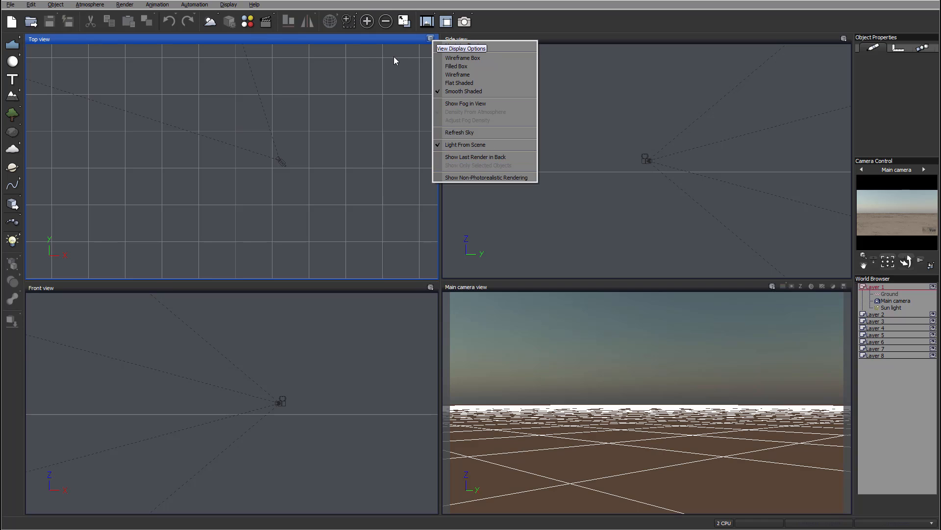
mouse_move(312, 139)
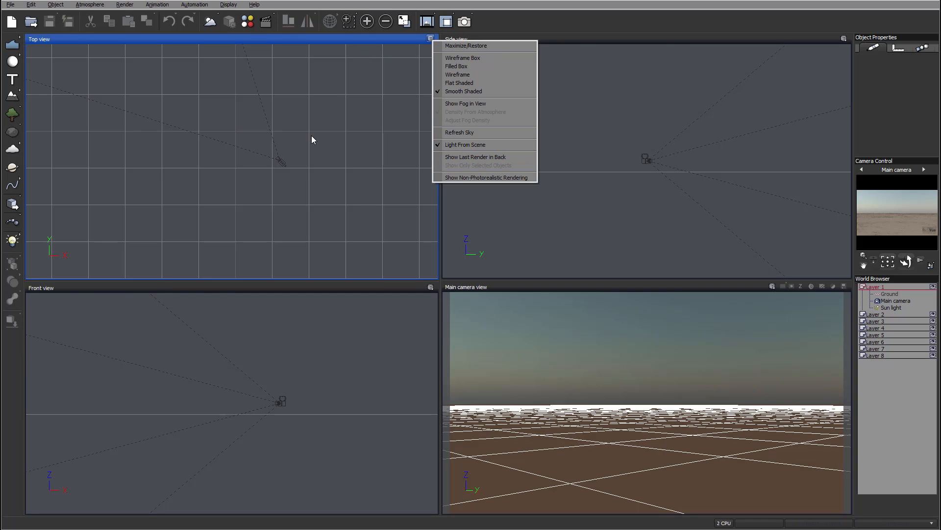
mouse_move(361, 126)
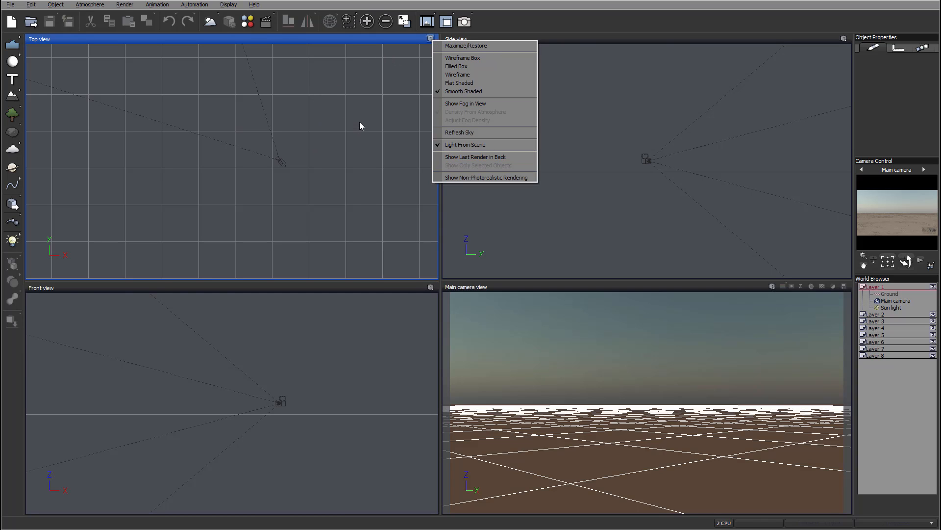
mouse_move(263, 88)
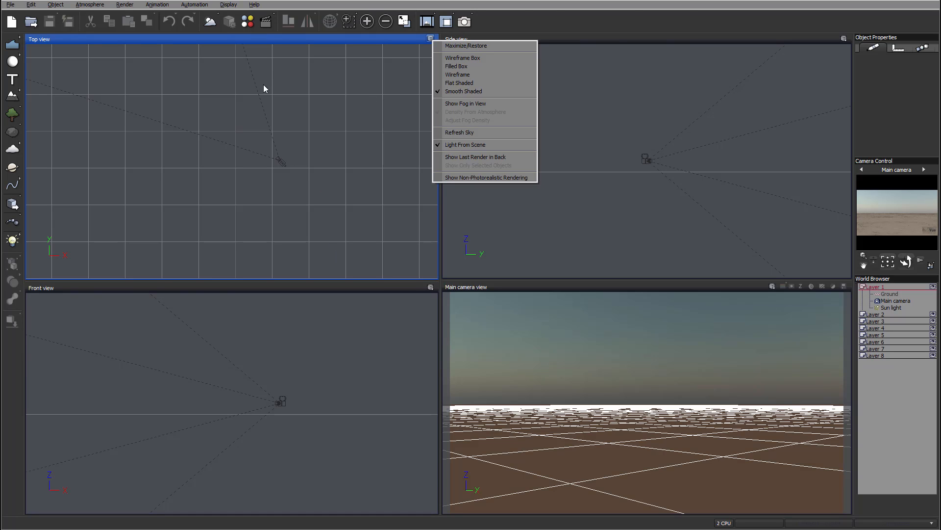
mouse_move(294, 93)
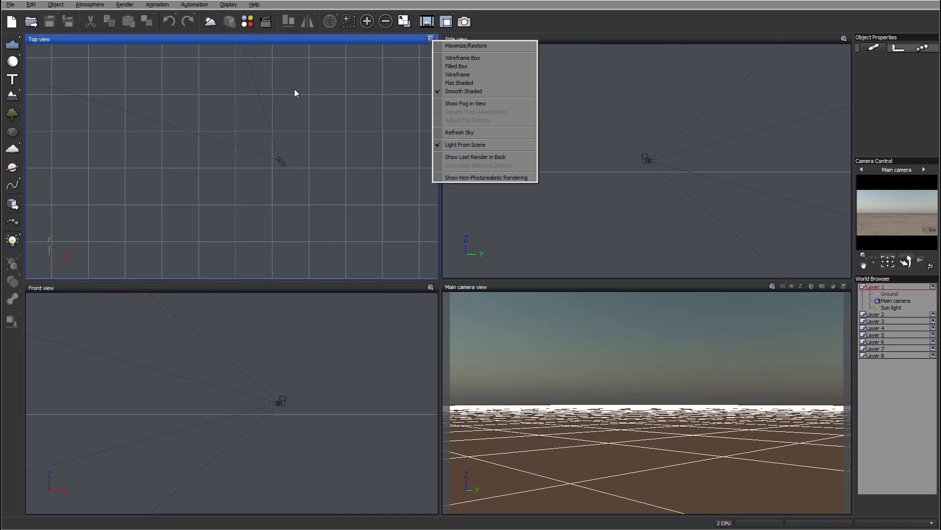
mouse_move(685, 220)
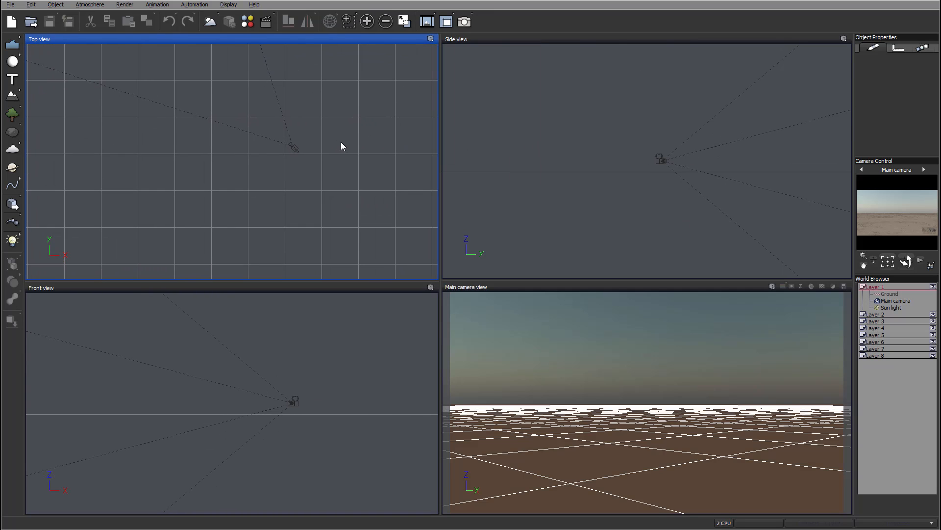
mouse_move(387, 159)
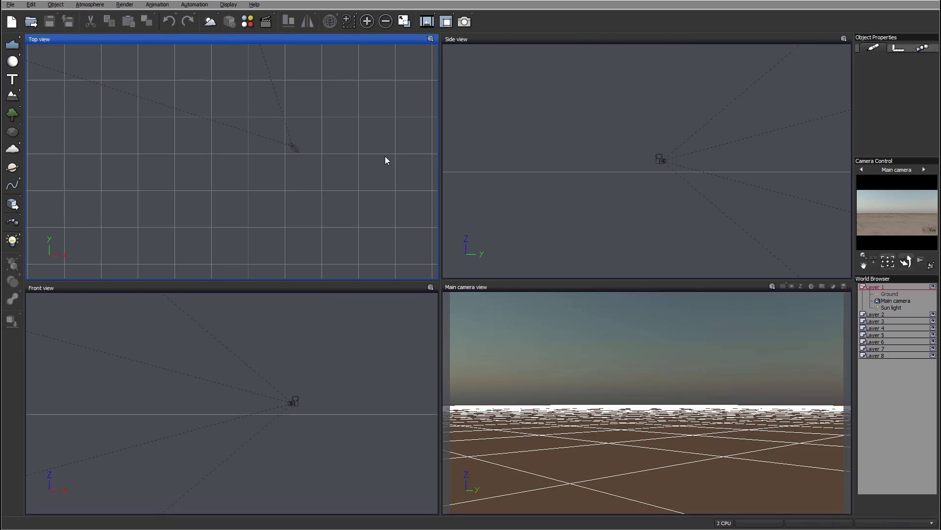
mouse_move(318, 126)
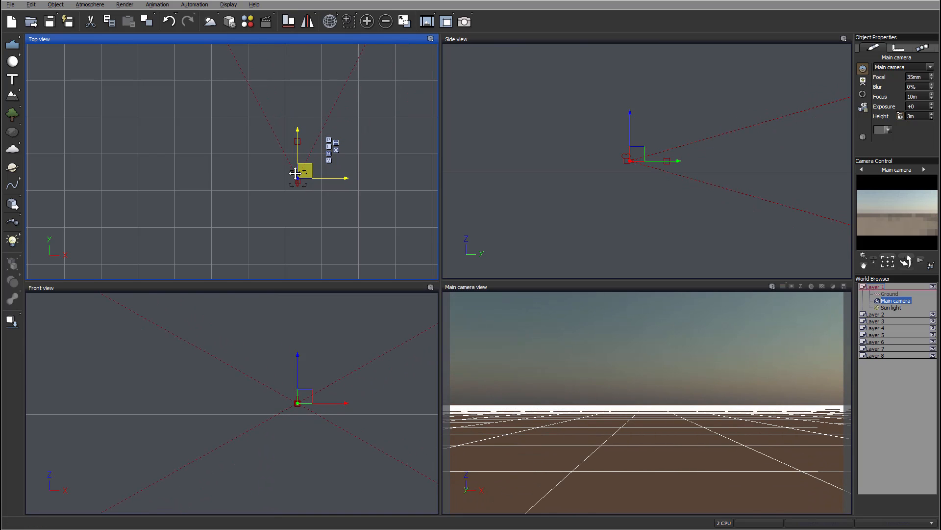
drag(297, 175, 207, 189)
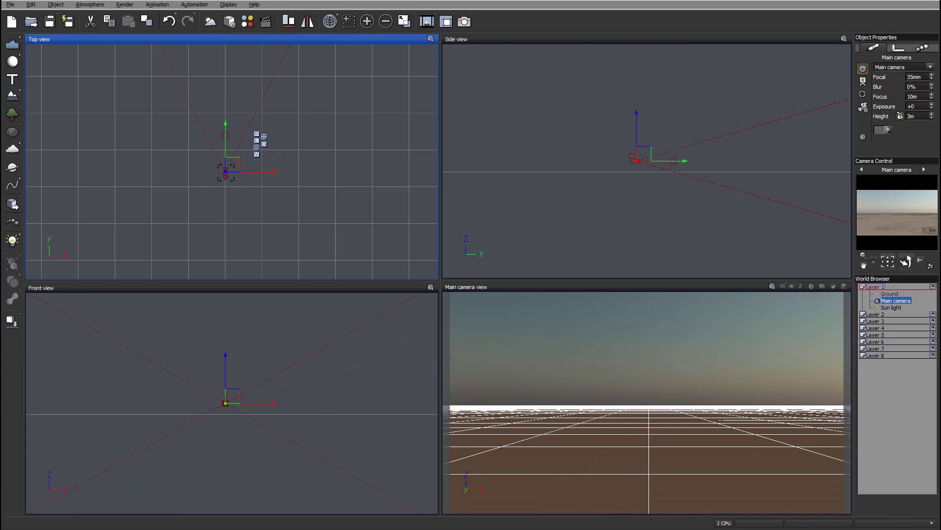
mouse_move(546, 47)
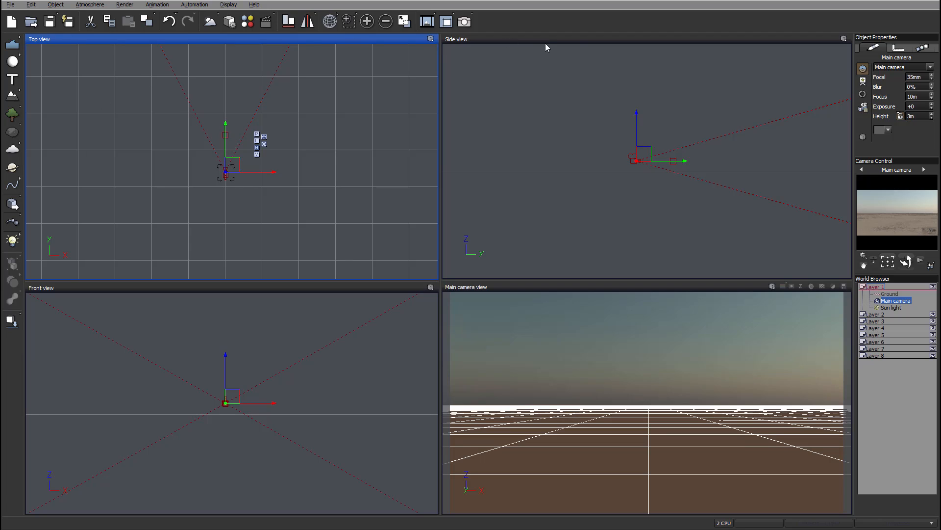
mouse_move(743, 269)
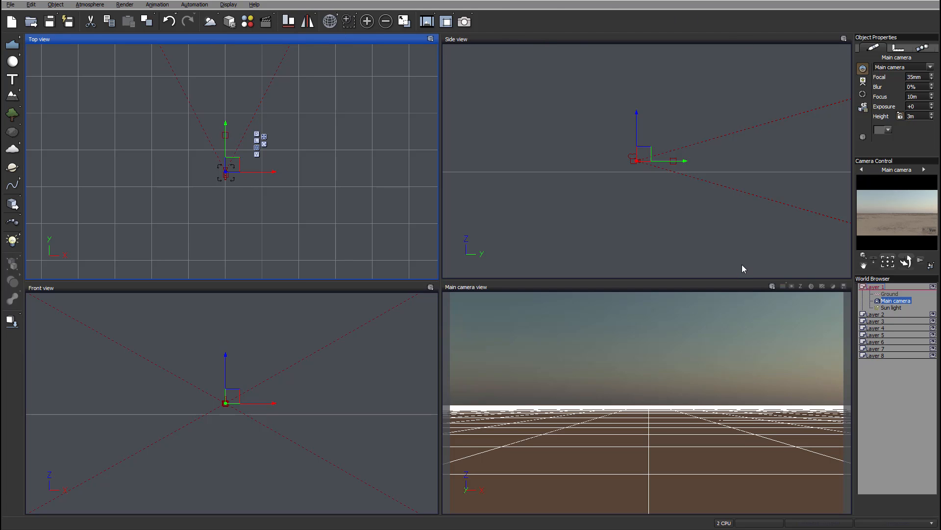
mouse_move(455, 129)
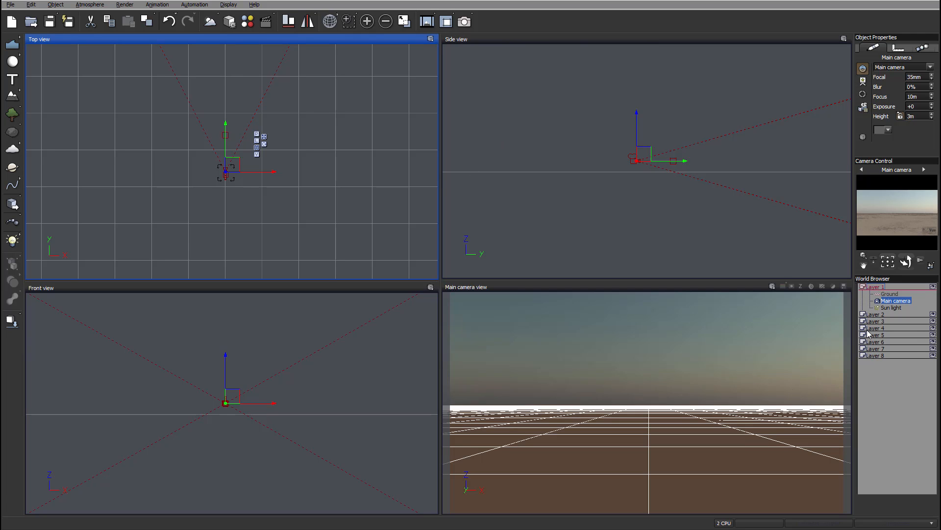
Frame the views on the Main camera using Frame Selected Objects from the World Browser
right_click(895, 300)
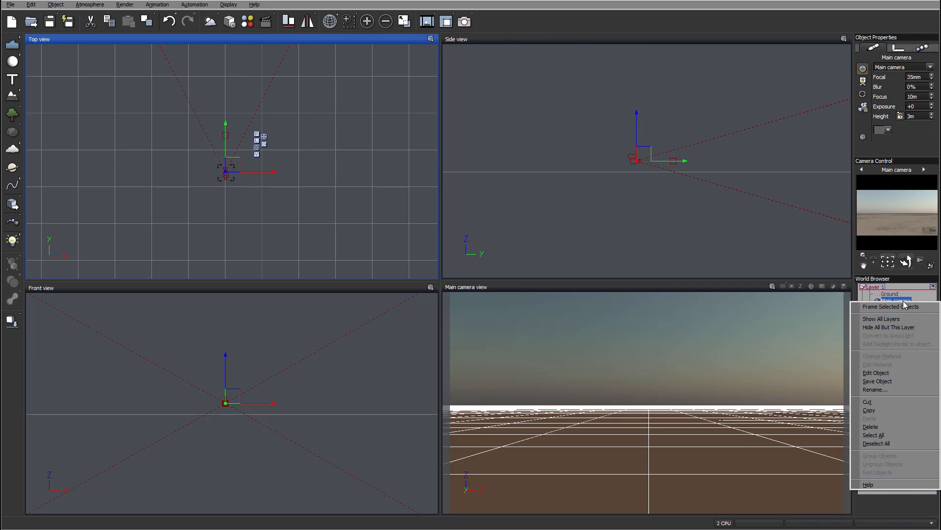
click(894, 301)
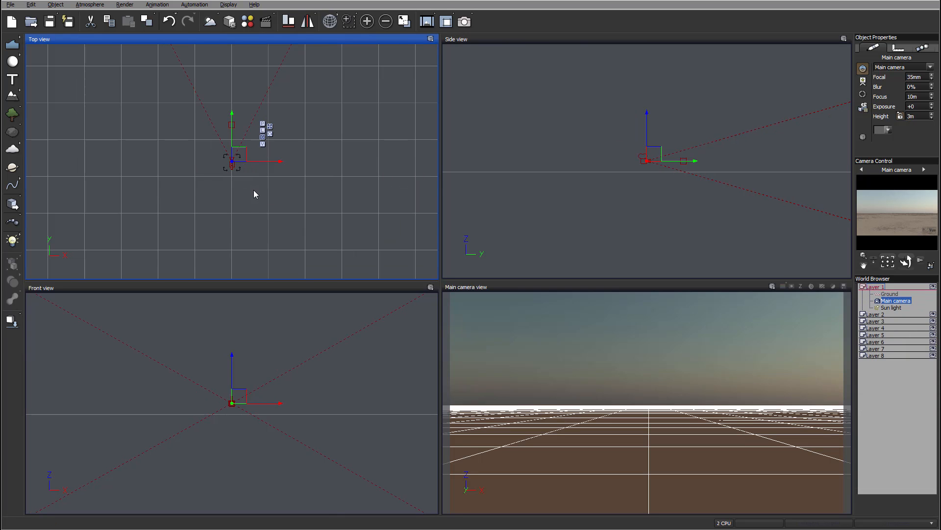
mouse_move(435, 478)
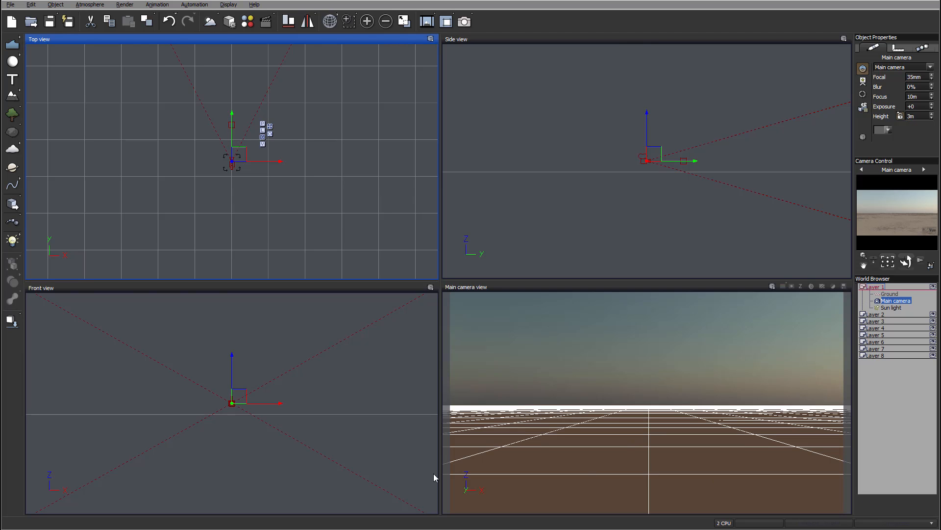
mouse_move(639, 261)
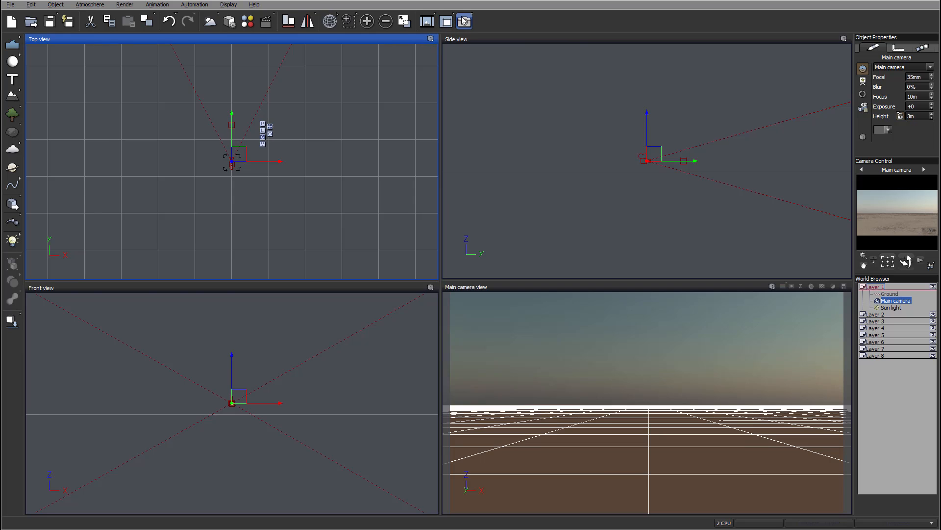
Bring up Render Options showing Final quality, render to screen and 16:9 television aspect
click(463, 21)
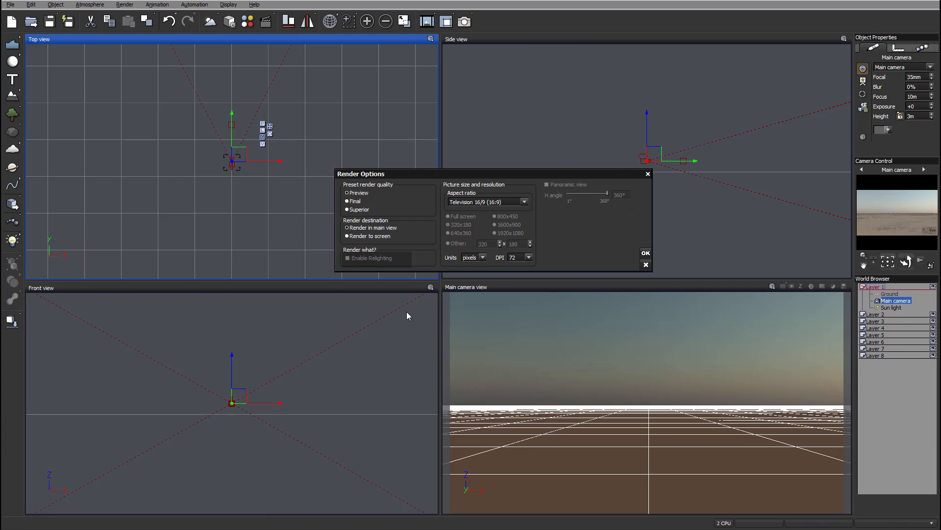
mouse_move(518, 232)
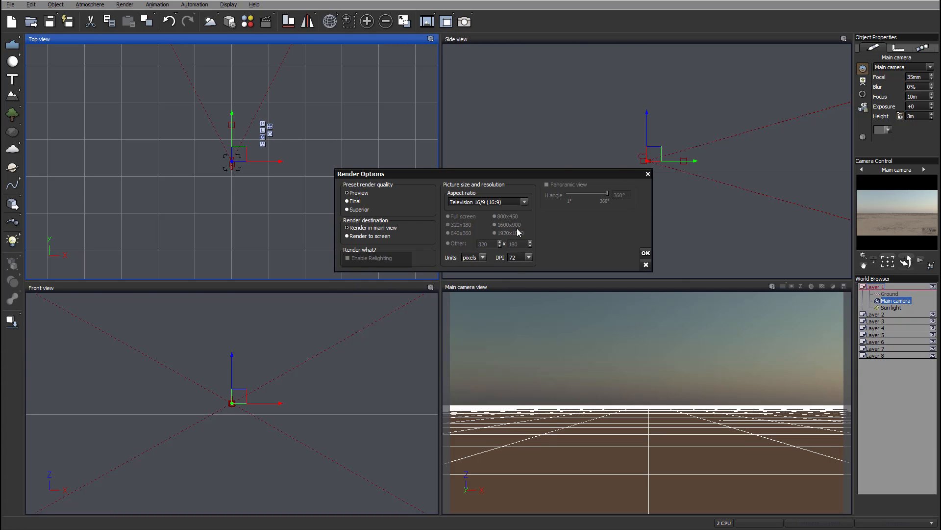
mouse_move(575, 233)
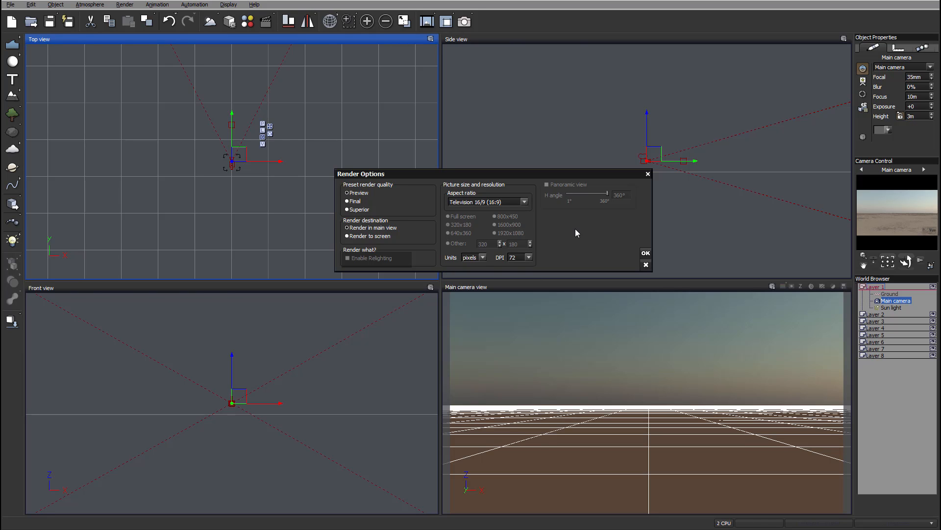
mouse_move(469, 234)
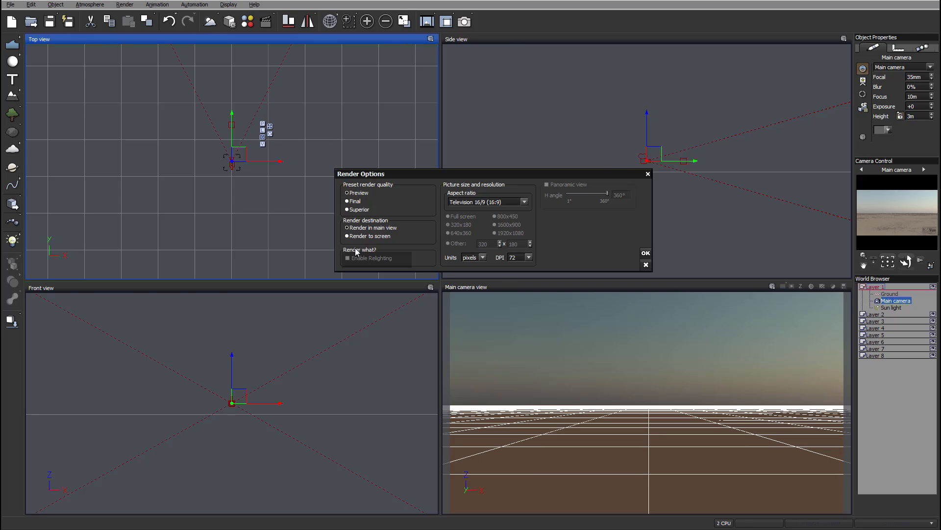
mouse_move(637, 423)
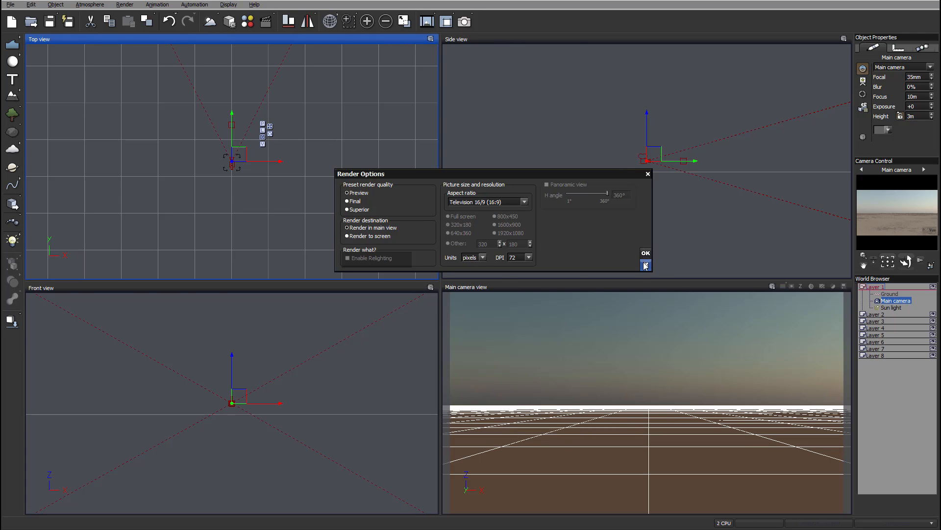
Close Render Options without changes, returning to the four-view workspace
click(645, 264)
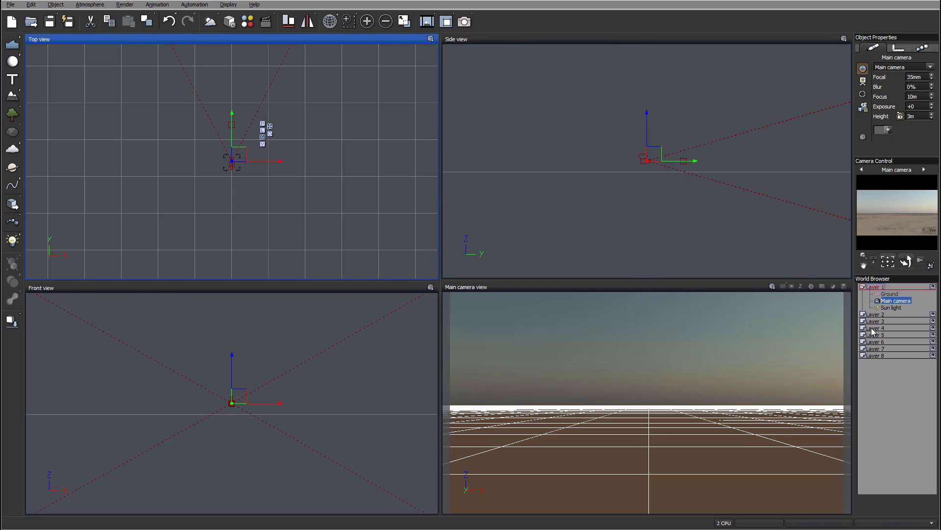
mouse_move(876, 368)
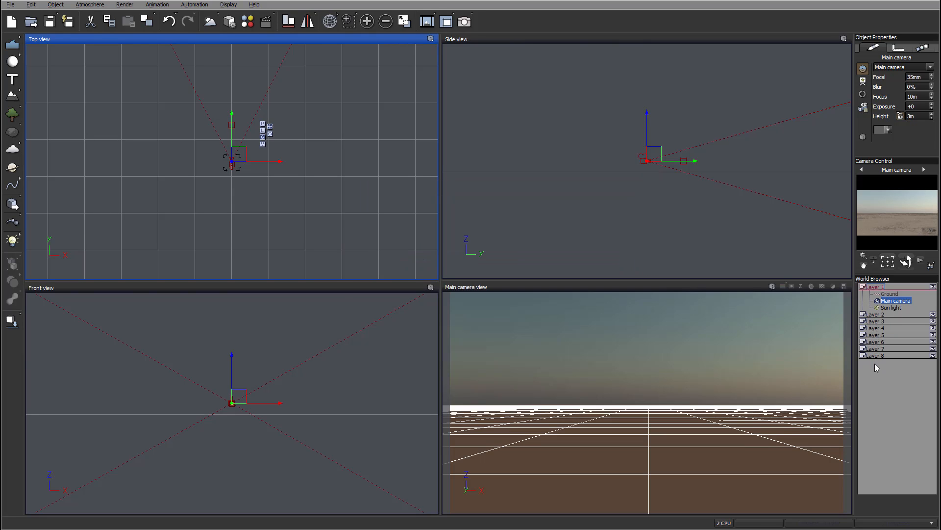
mouse_move(892, 504)
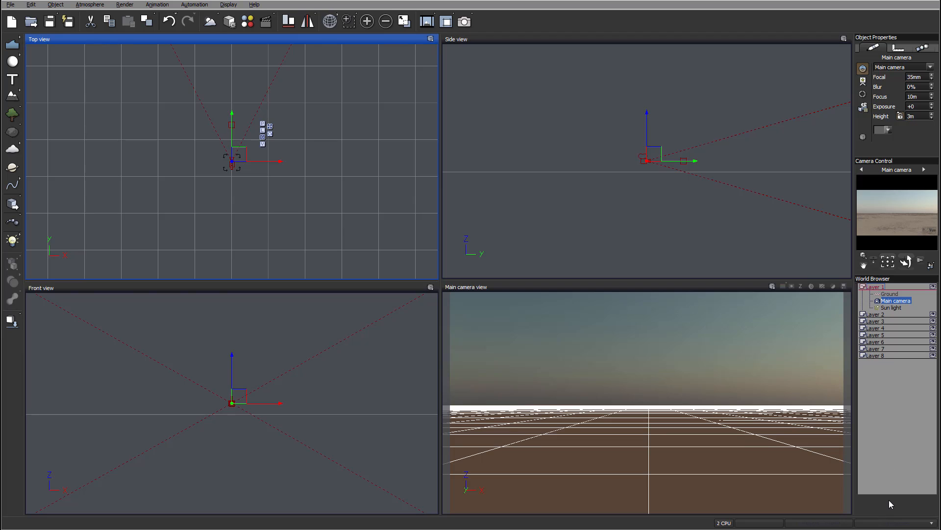
mouse_move(875, 323)
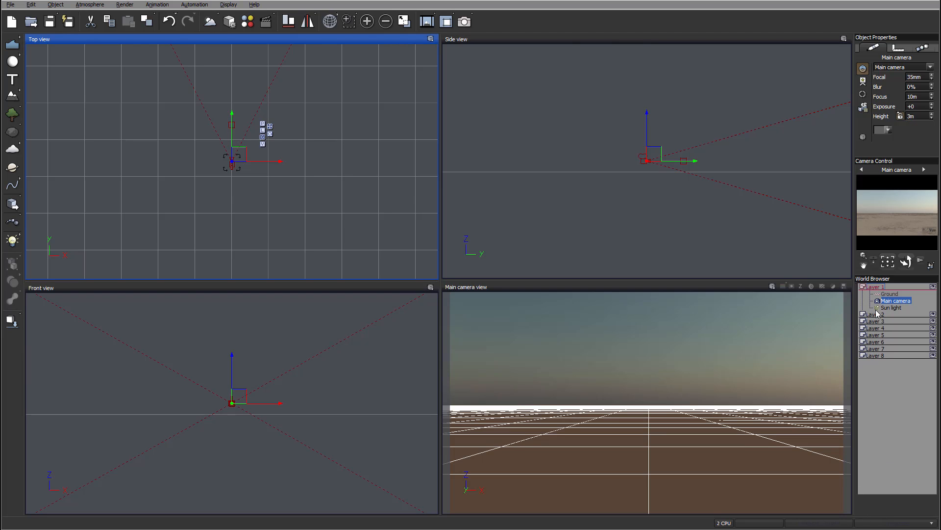
mouse_move(839, 330)
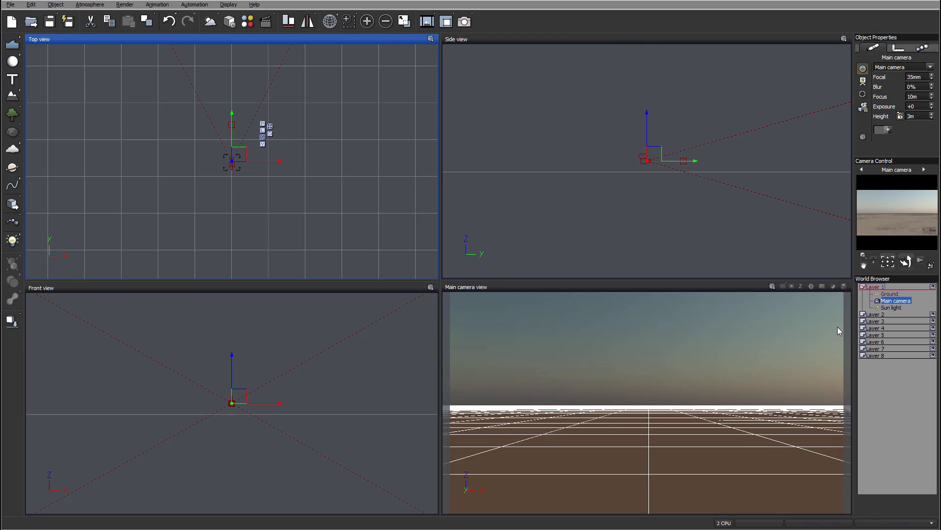
mouse_move(894, 359)
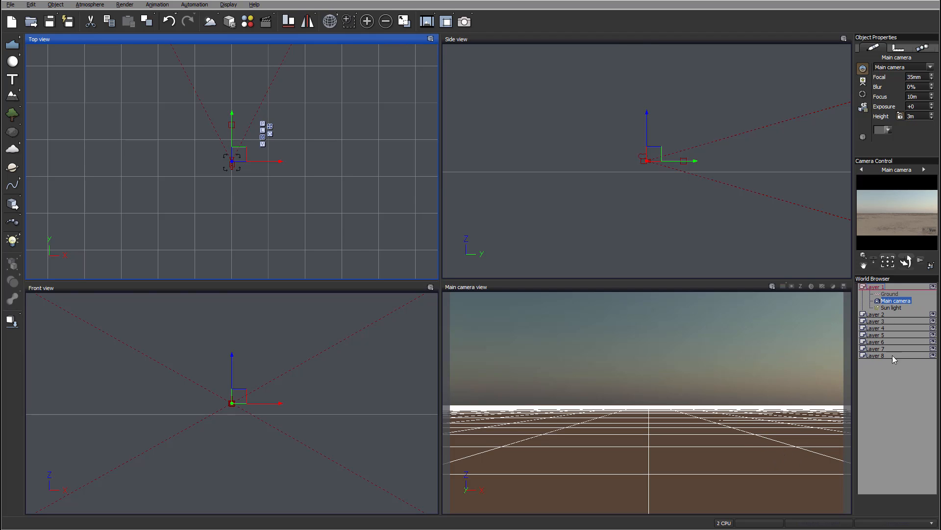
mouse_move(894, 307)
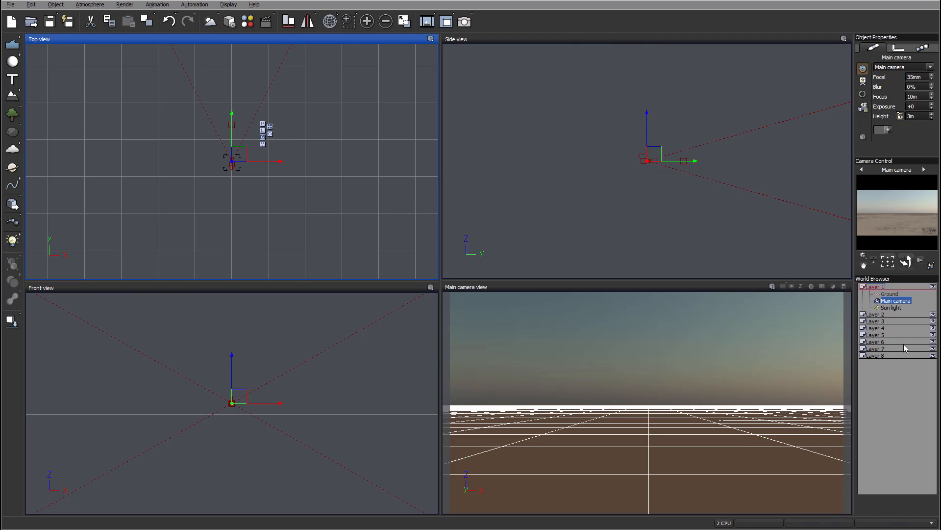
mouse_move(892, 312)
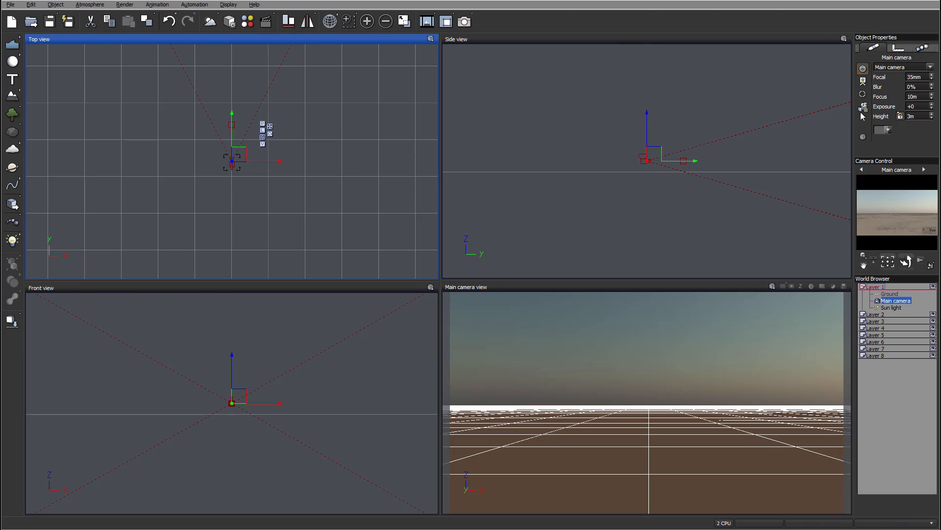
mouse_move(463, 132)
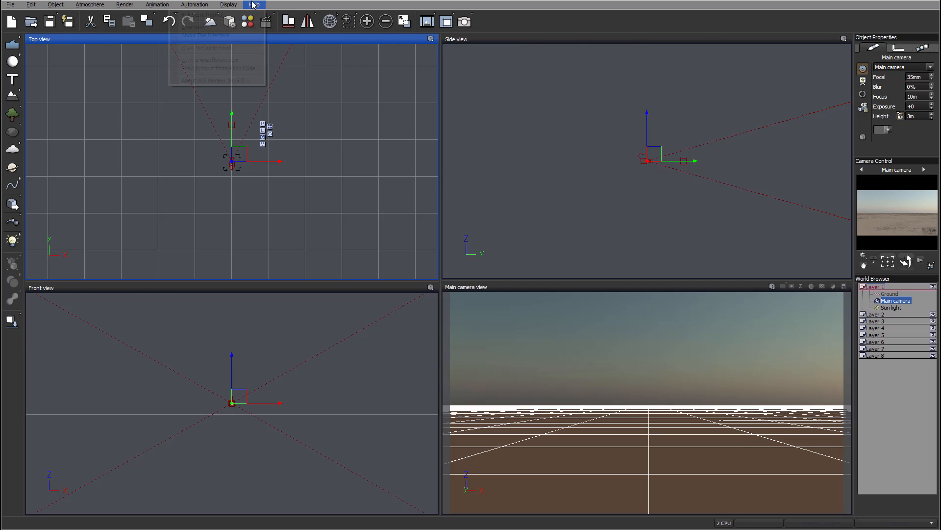
Show the About VUE Pioneer 2015.2 window with version 2015.2, 64-bit details
click(254, 5)
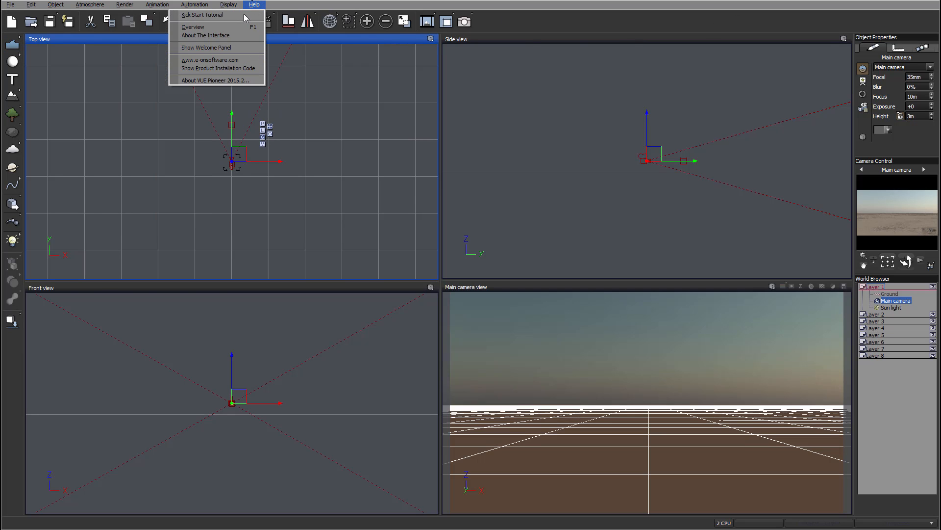
click(216, 80)
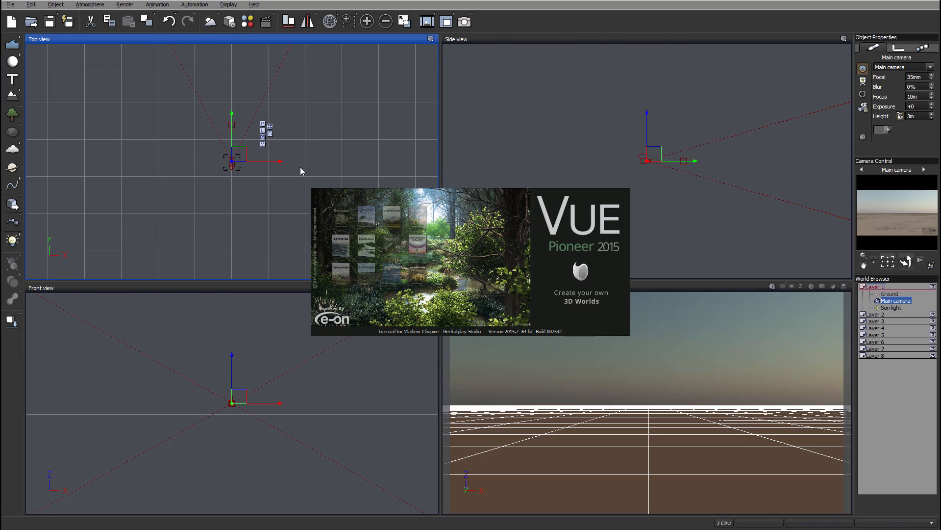
mouse_move(354, 218)
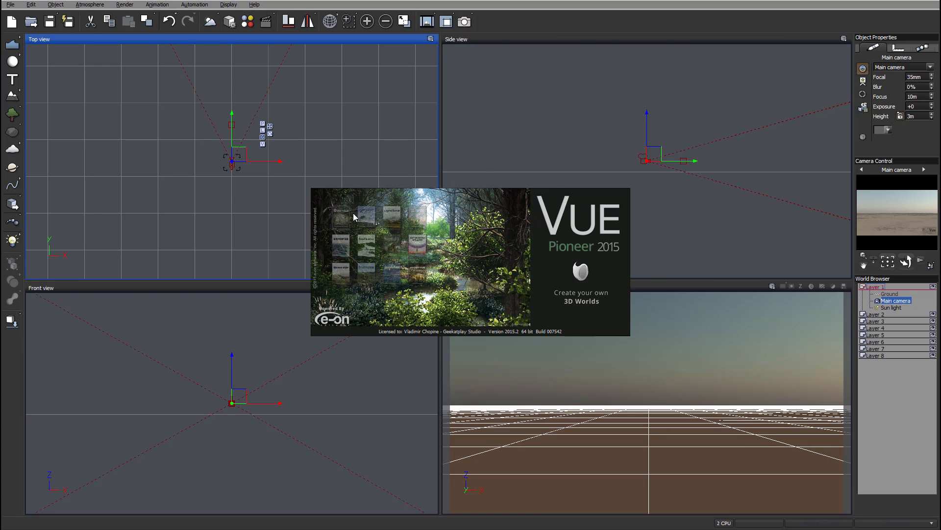
mouse_move(429, 255)
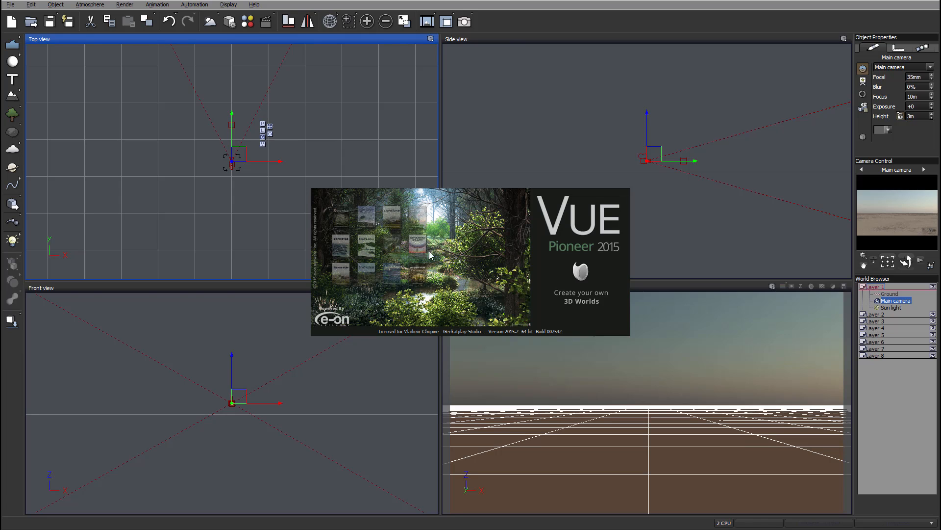
mouse_move(421, 228)
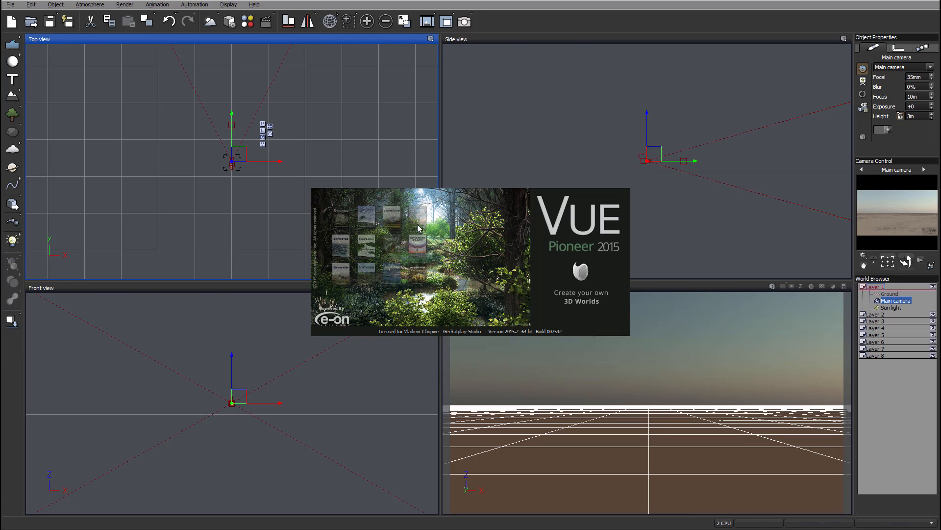
mouse_move(486, 296)
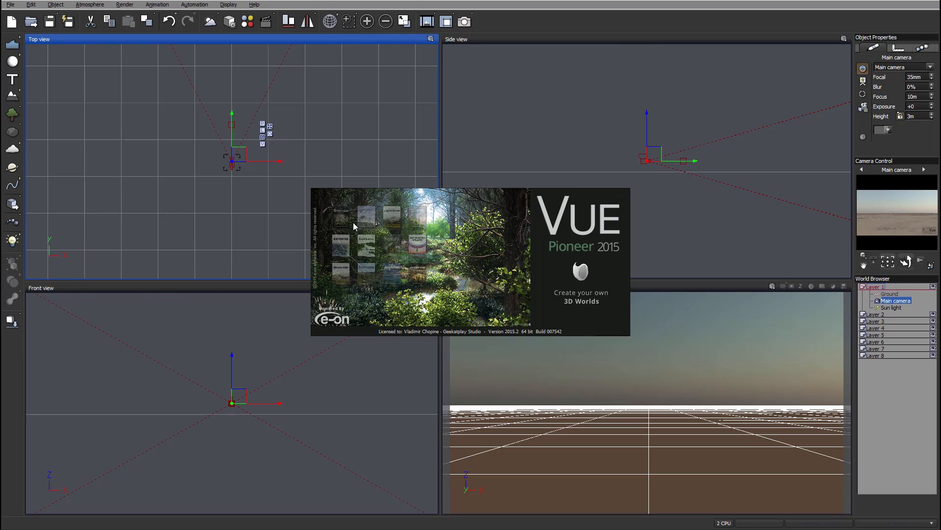
mouse_move(401, 218)
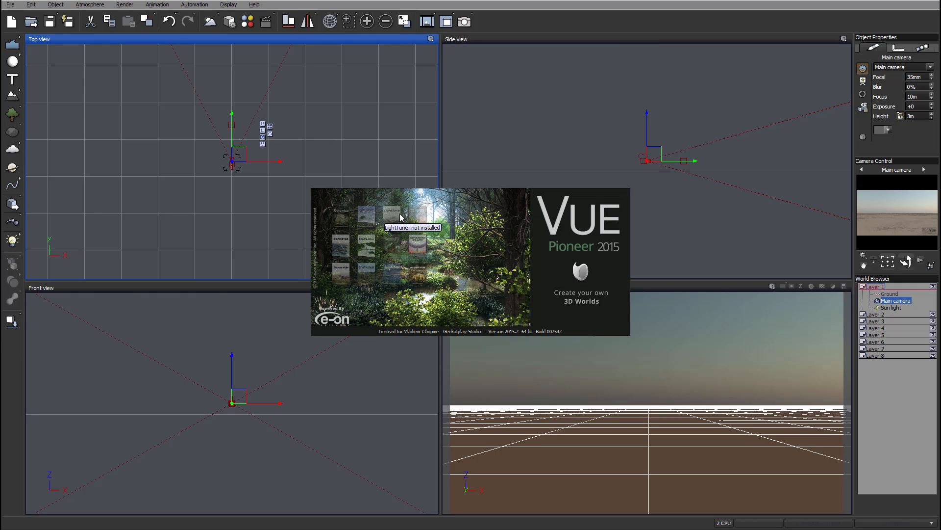
mouse_move(427, 283)
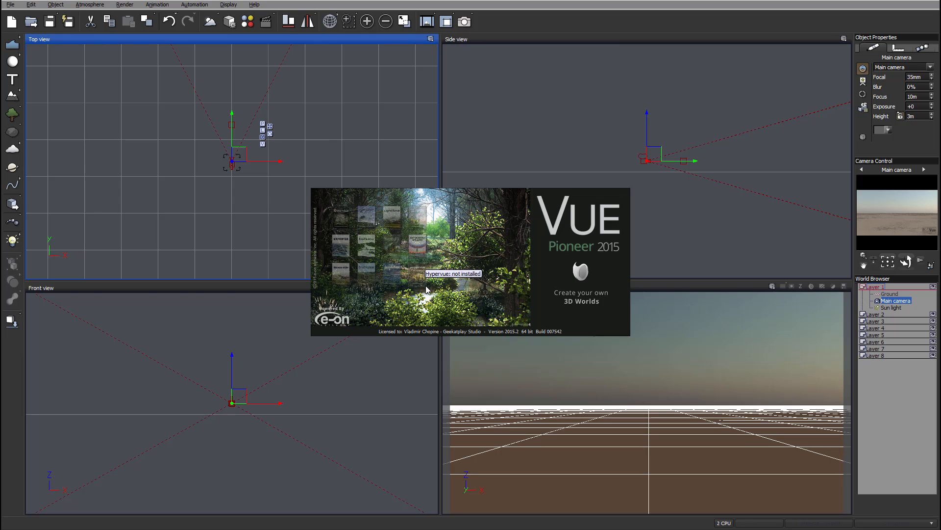
mouse_move(444, 274)
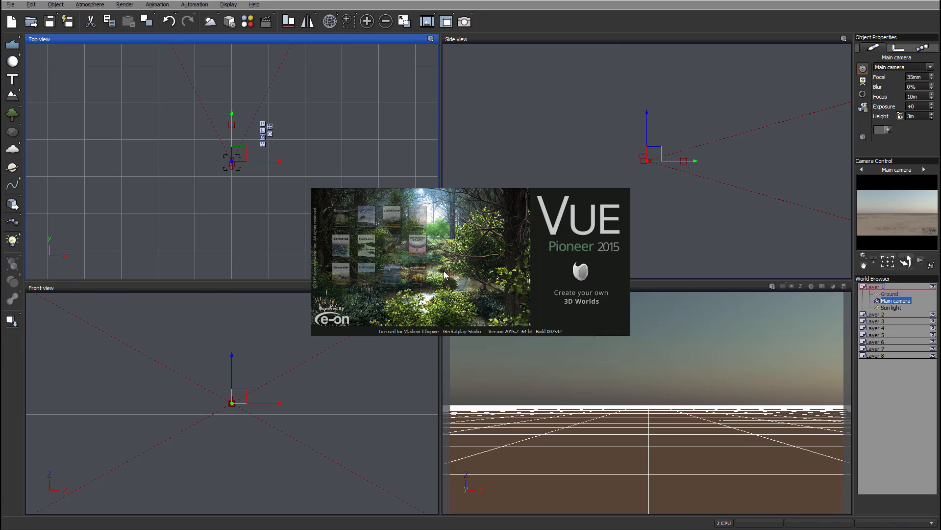
mouse_move(351, 219)
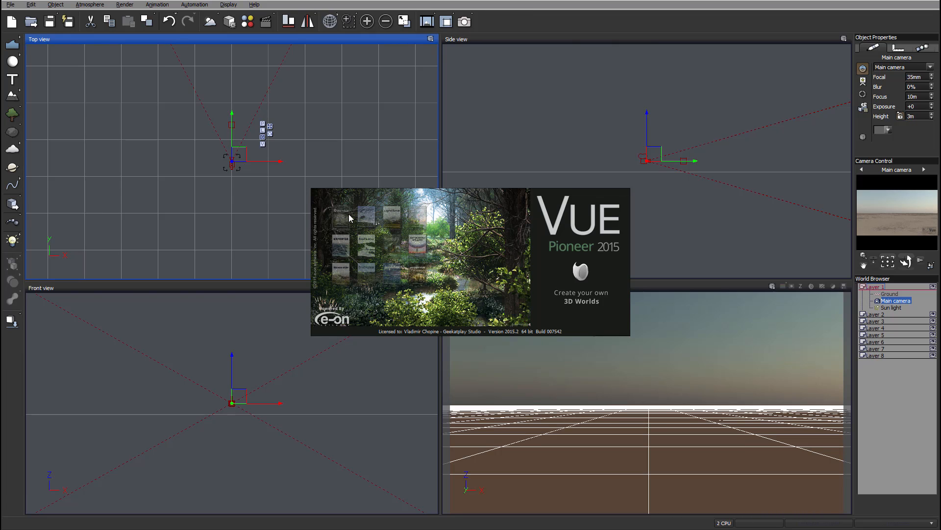
mouse_move(338, 216)
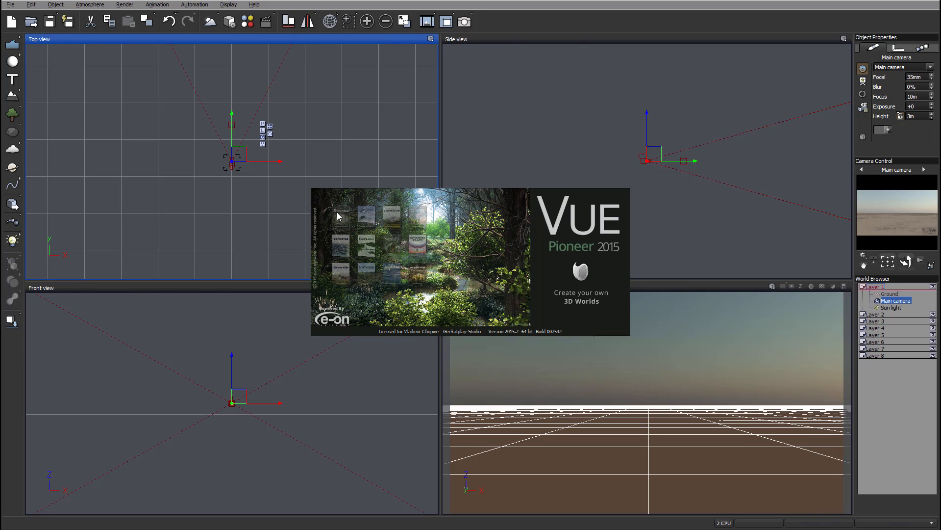
mouse_move(464, 296)
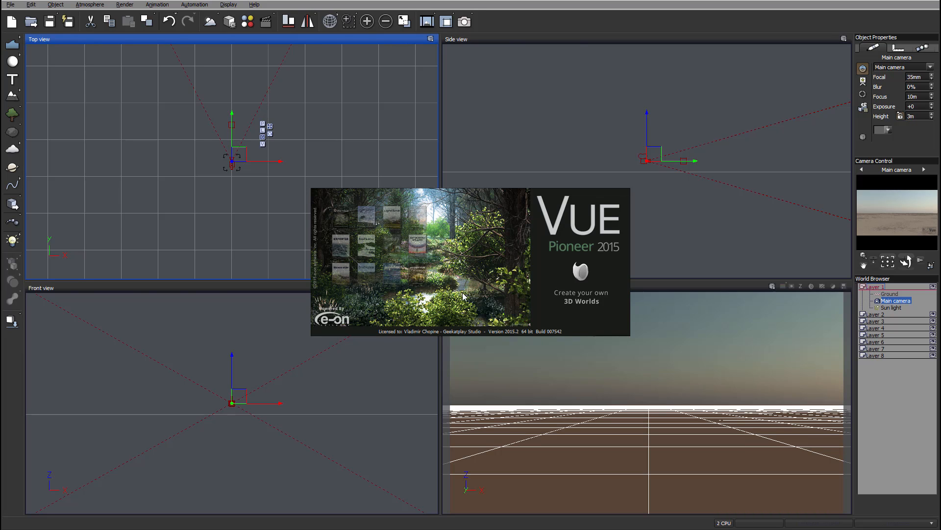
mouse_move(340, 231)
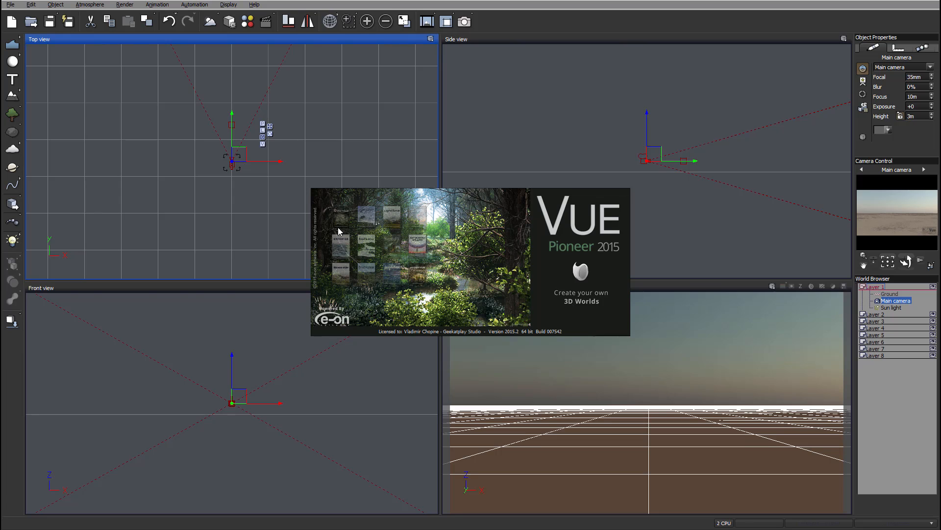
mouse_move(335, 218)
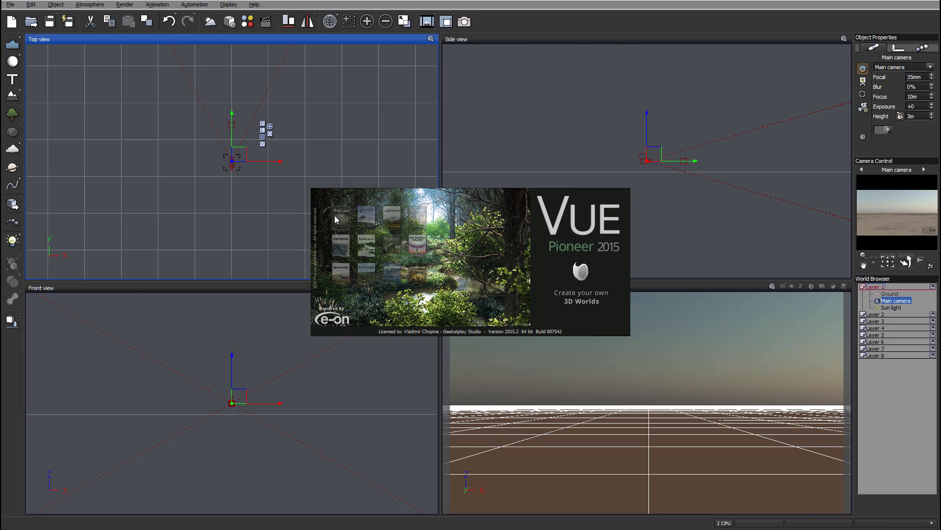
mouse_move(324, 223)
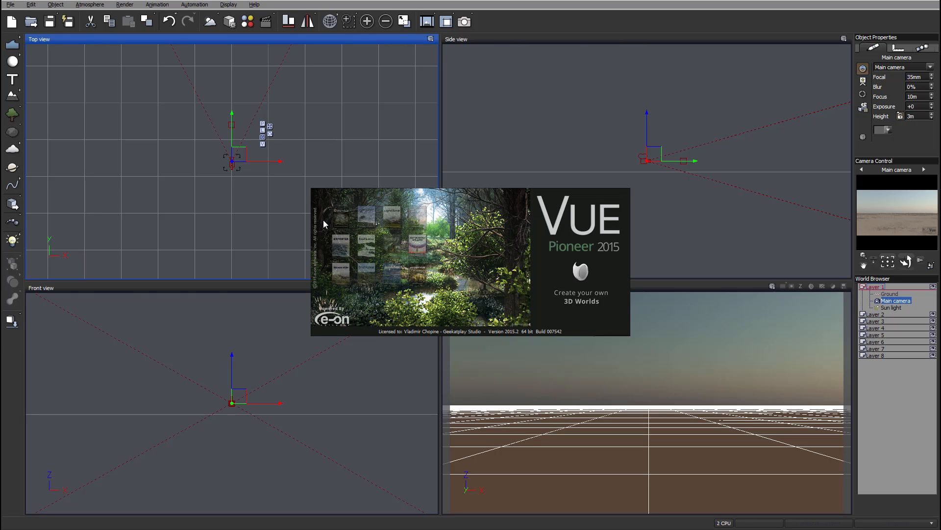
mouse_move(659, 256)
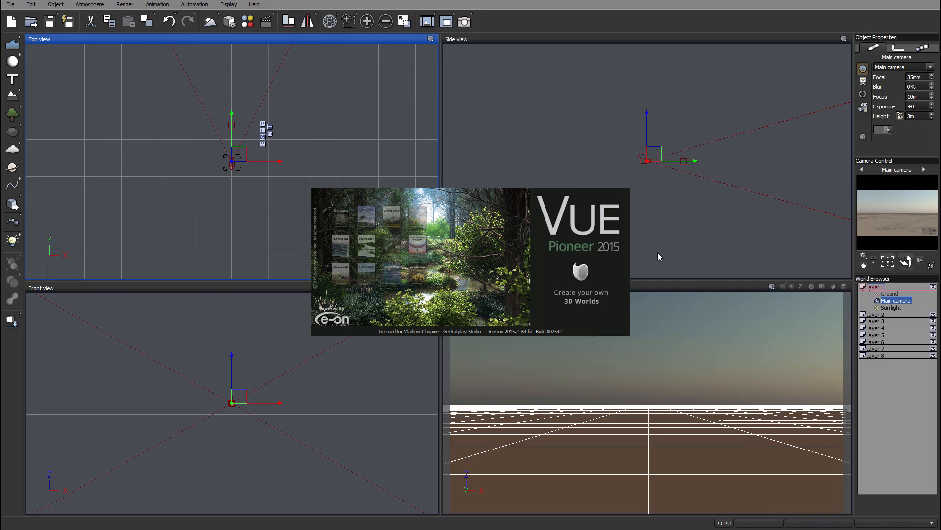
mouse_move(322, 203)
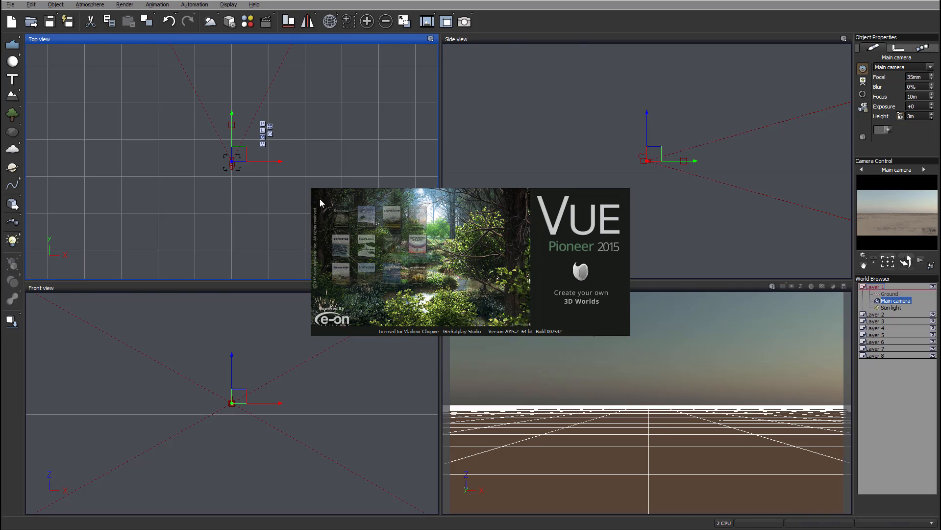
mouse_move(441, 218)
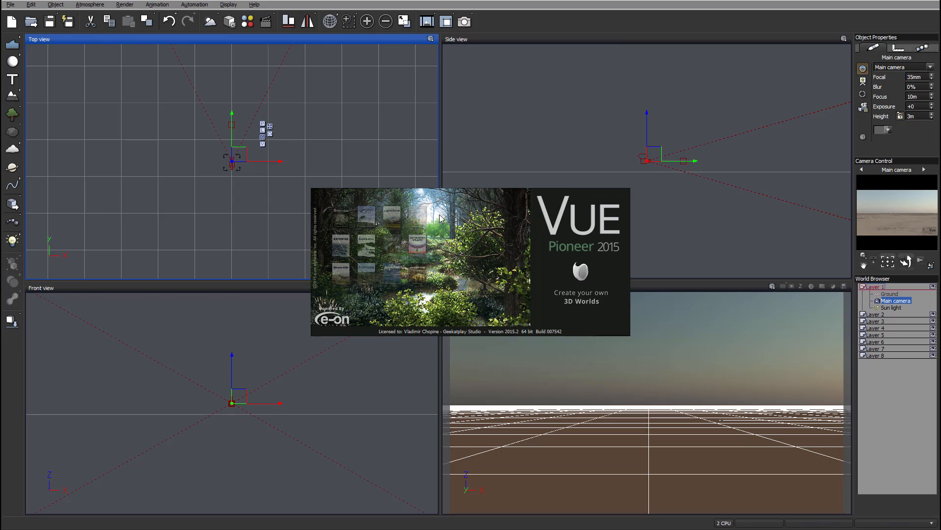
mouse_move(330, 224)
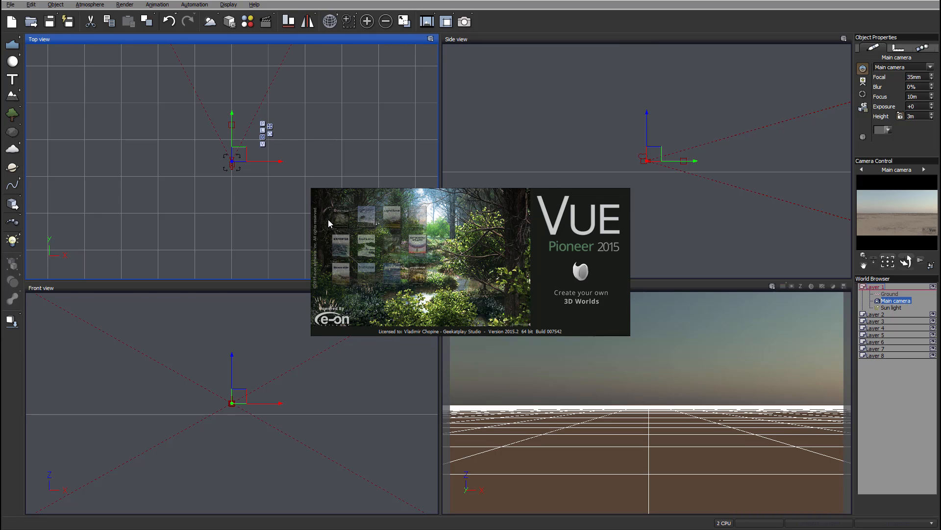
mouse_move(532, 207)
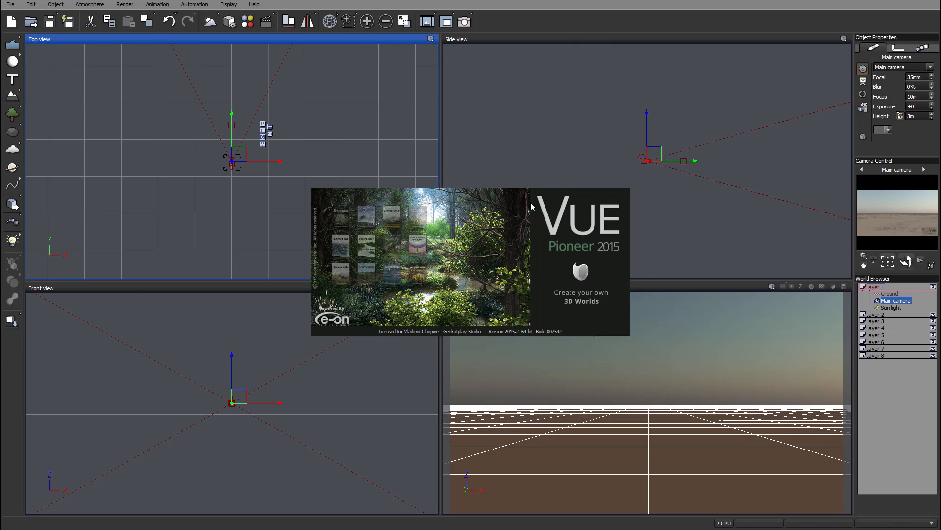
mouse_move(598, 237)
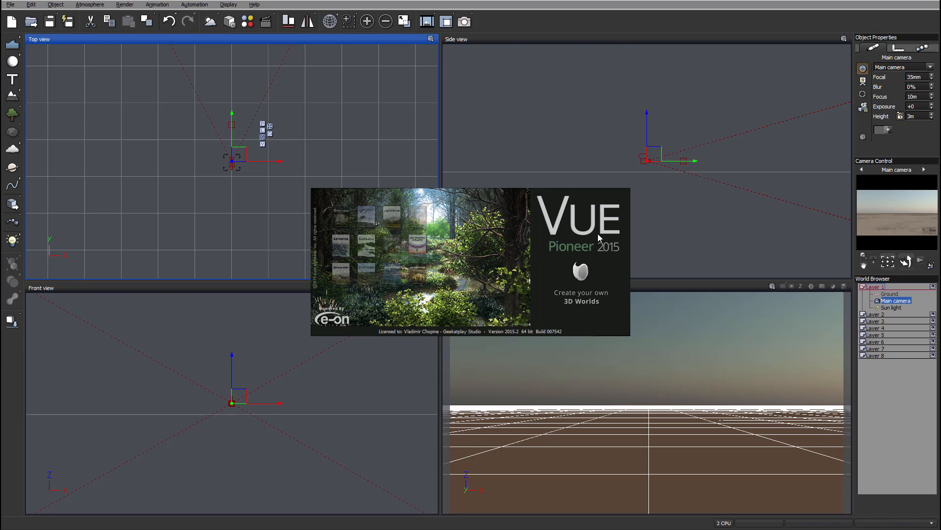
mouse_move(600, 238)
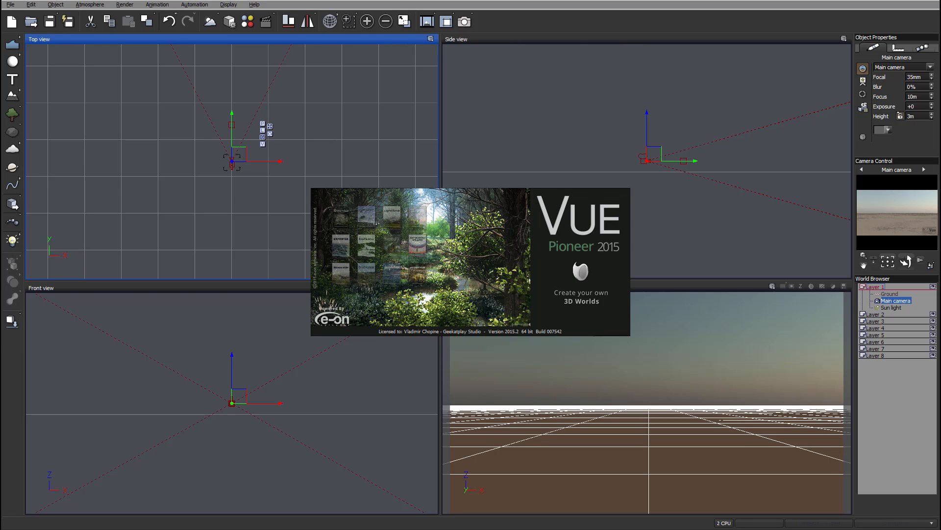
mouse_move(434, 253)
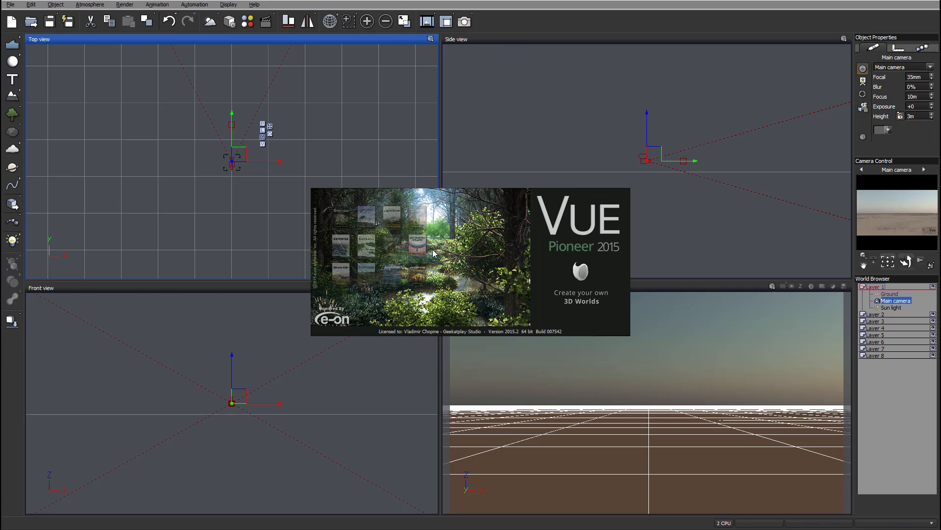
mouse_move(563, 290)
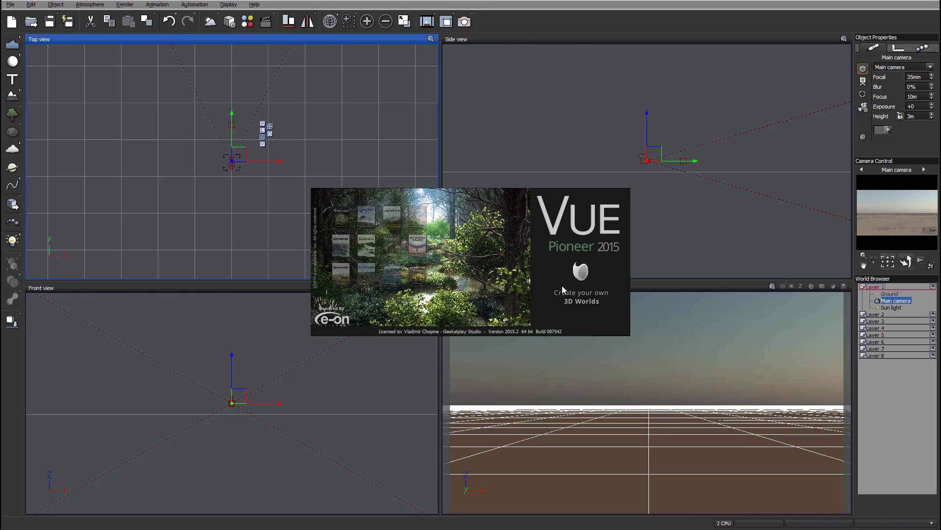
mouse_move(651, 241)
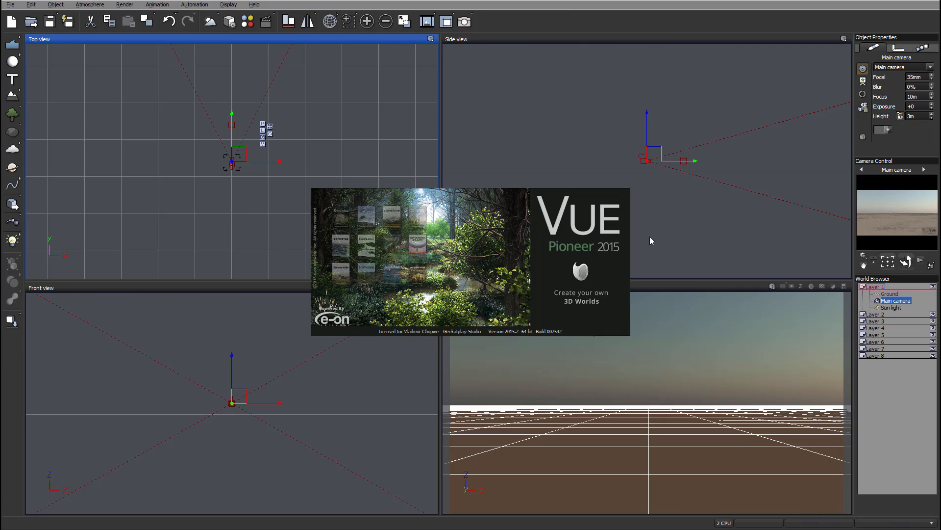
mouse_move(552, 244)
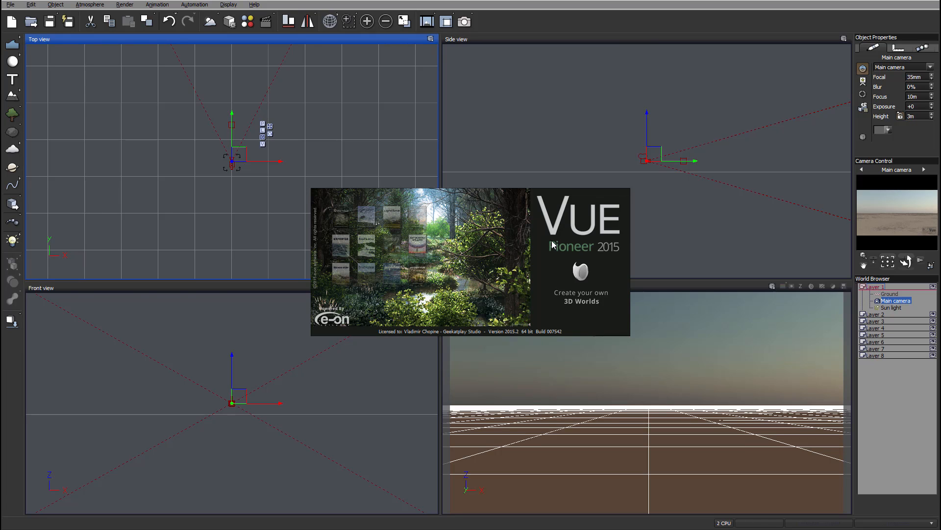
mouse_move(339, 259)
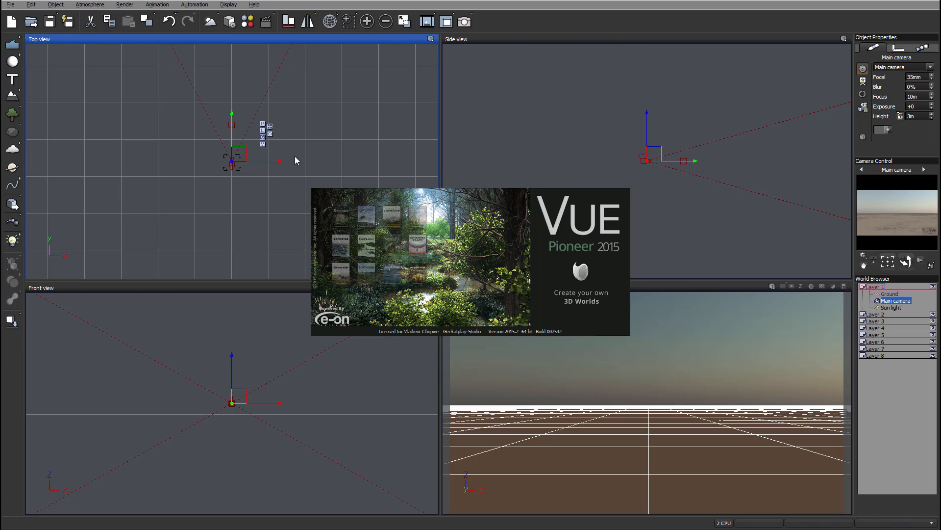
mouse_move(677, 268)
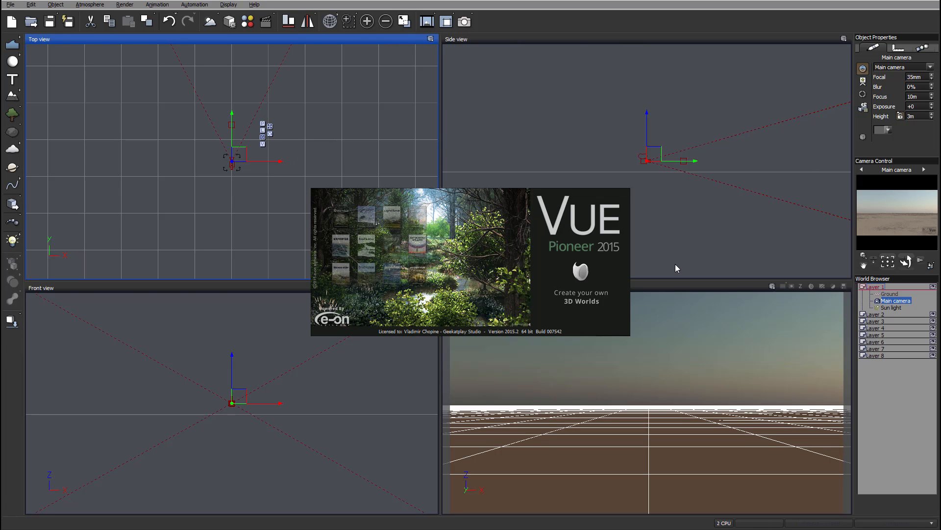
mouse_move(639, 214)
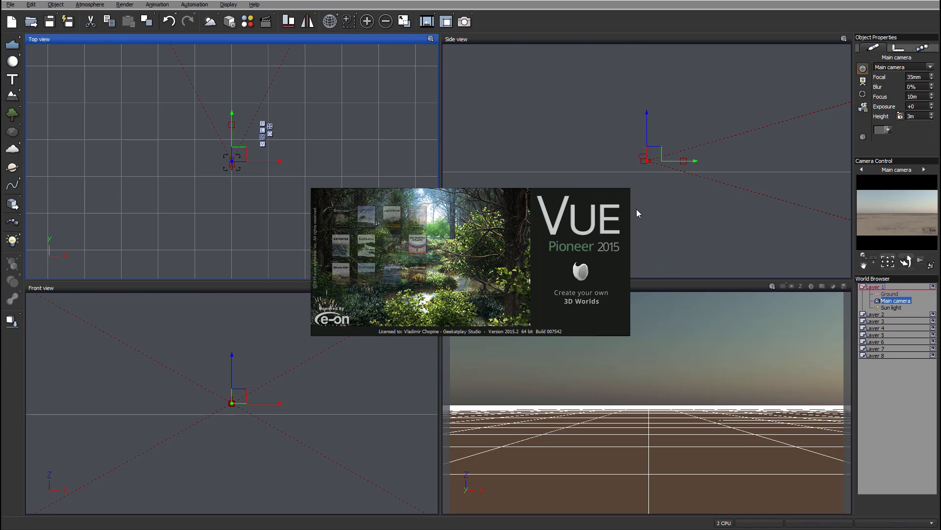
mouse_move(287, 267)
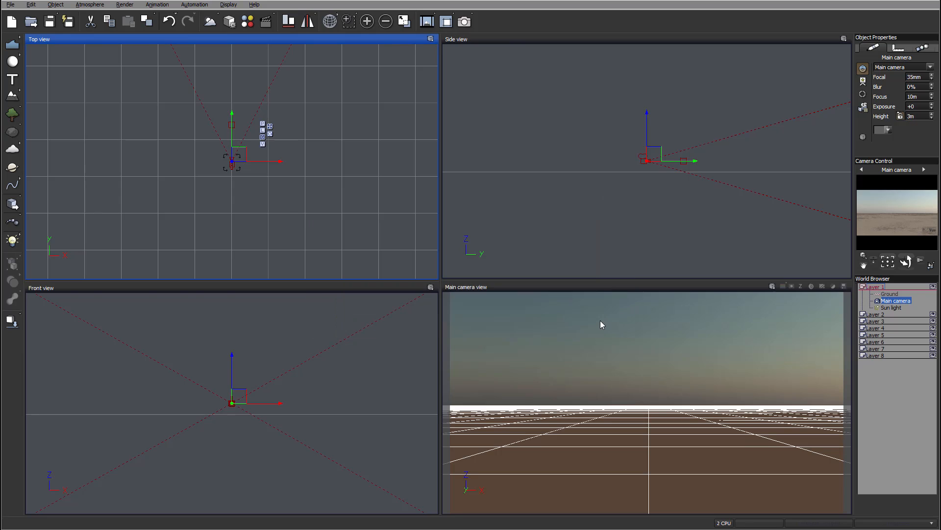
mouse_move(617, 79)
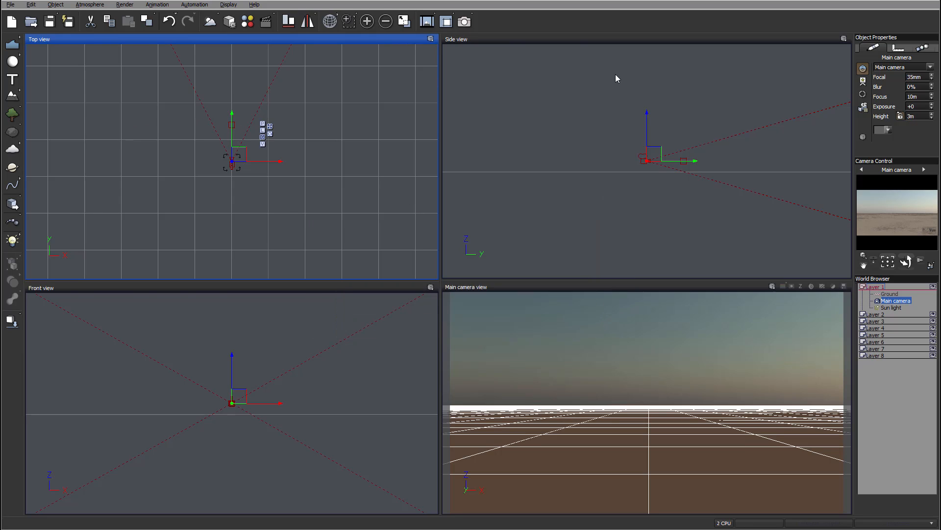
mouse_move(552, 159)
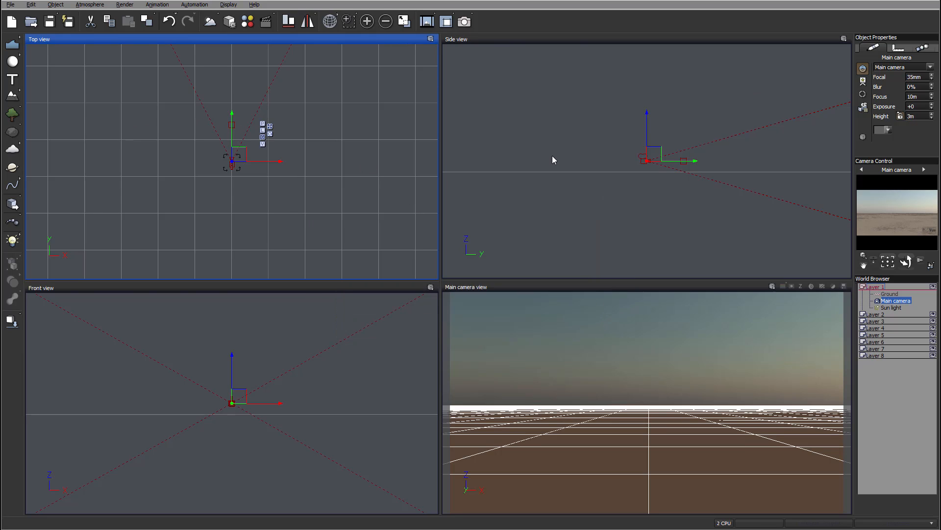
mouse_move(645, 191)
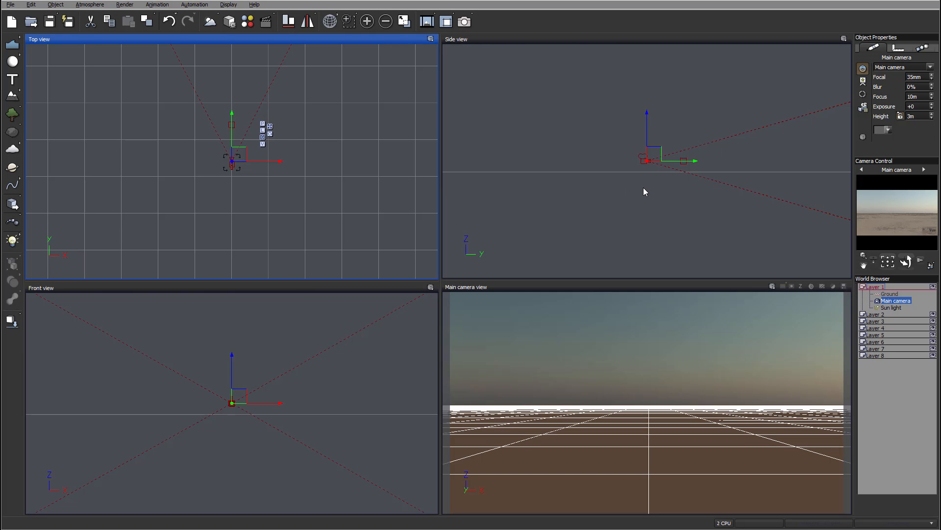